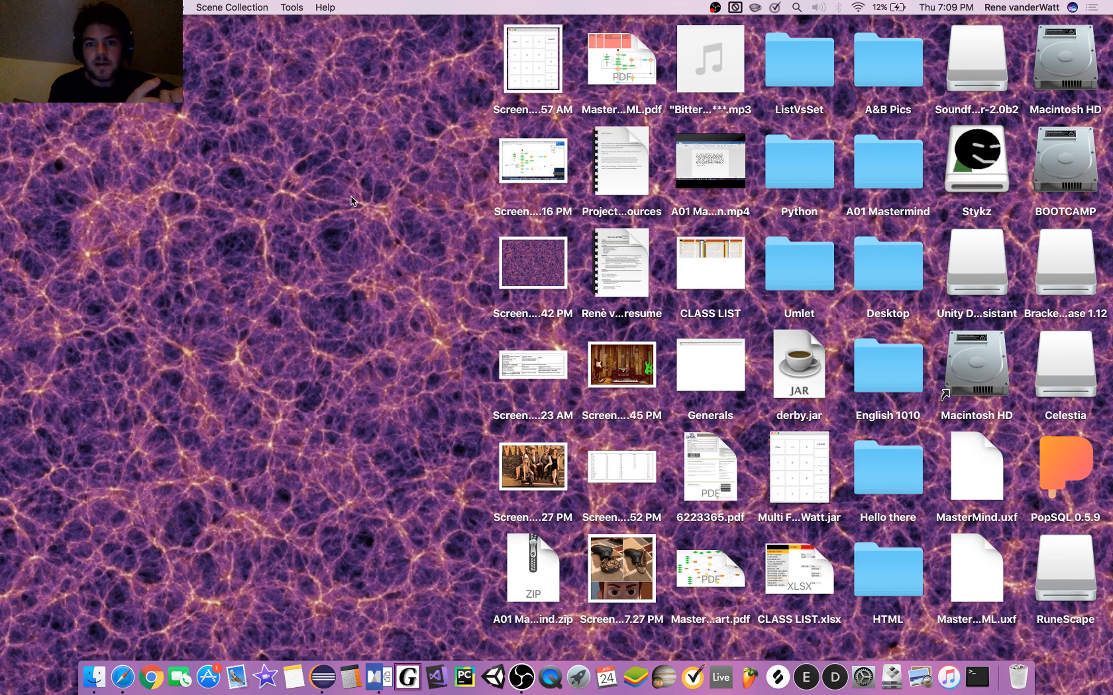
mouse_move(466, 321)
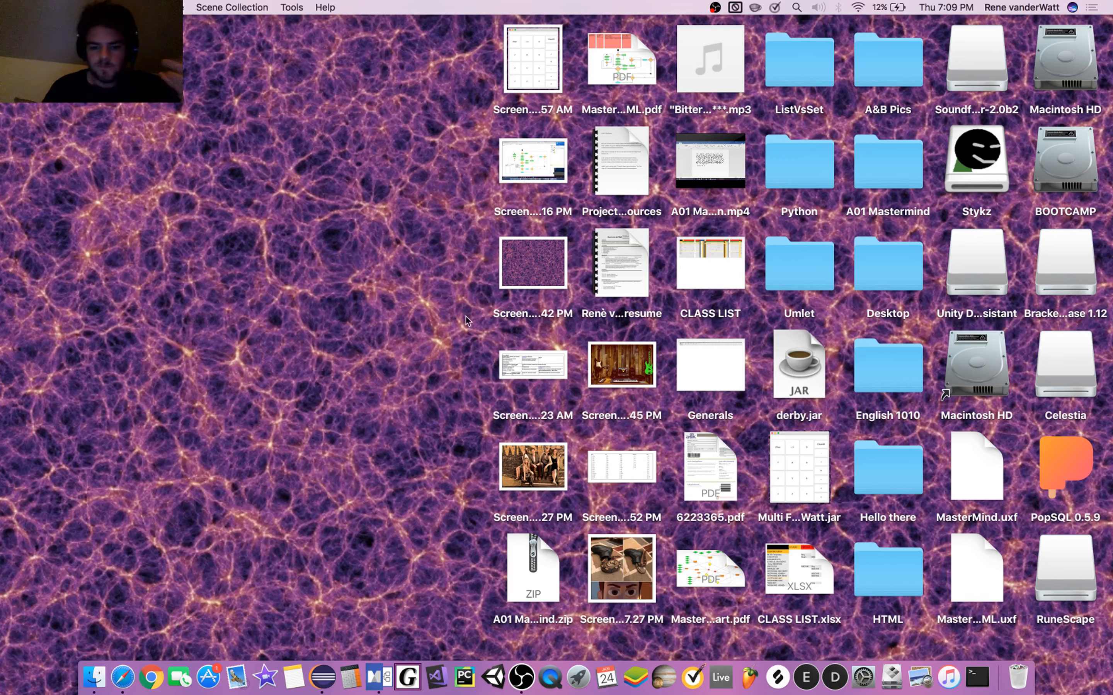
Review the calculator UML diagram, inspecting the minus operator node
left_click(378, 678)
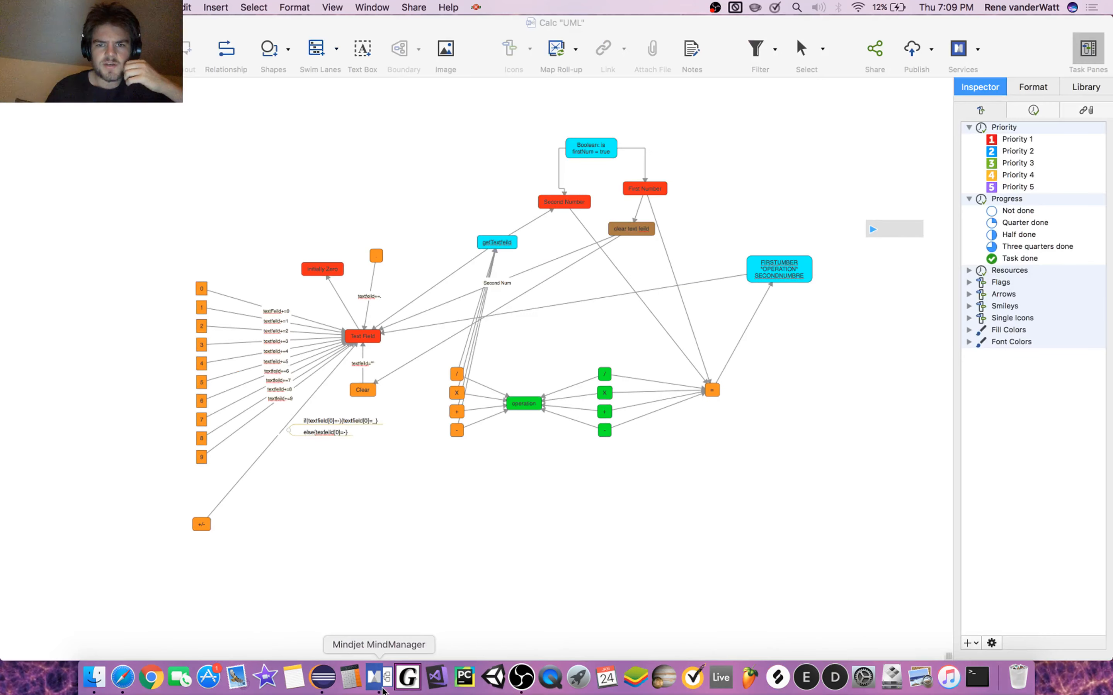
mouse_move(586, 283)
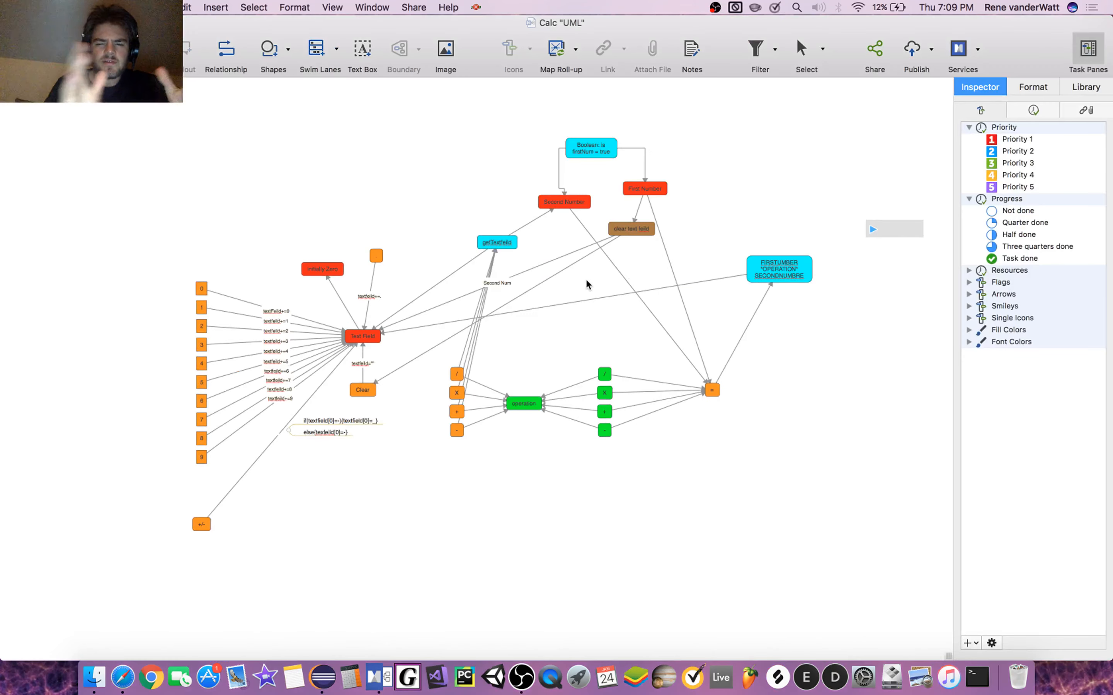
mouse_move(351, 204)
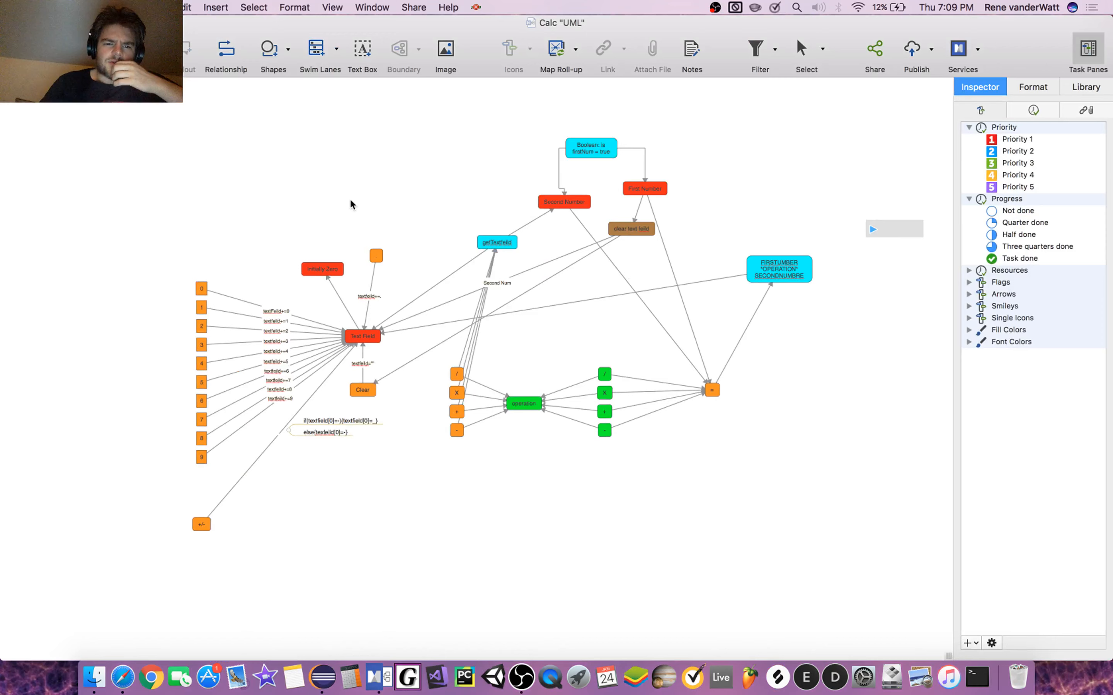
mouse_move(368, 334)
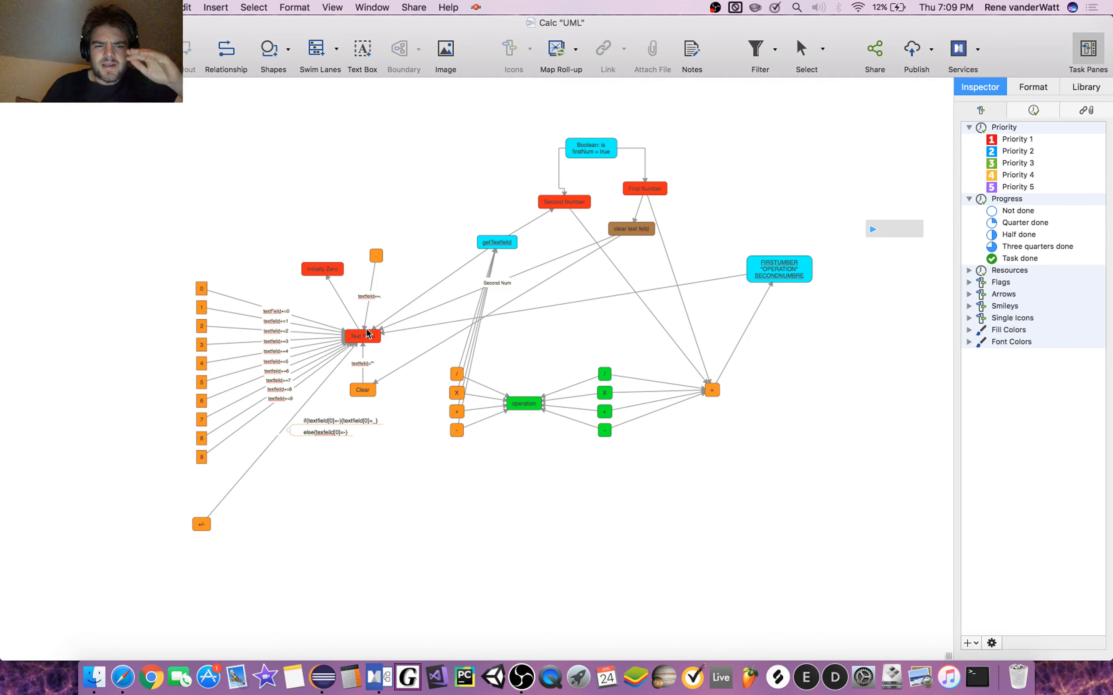
left_click(361, 336)
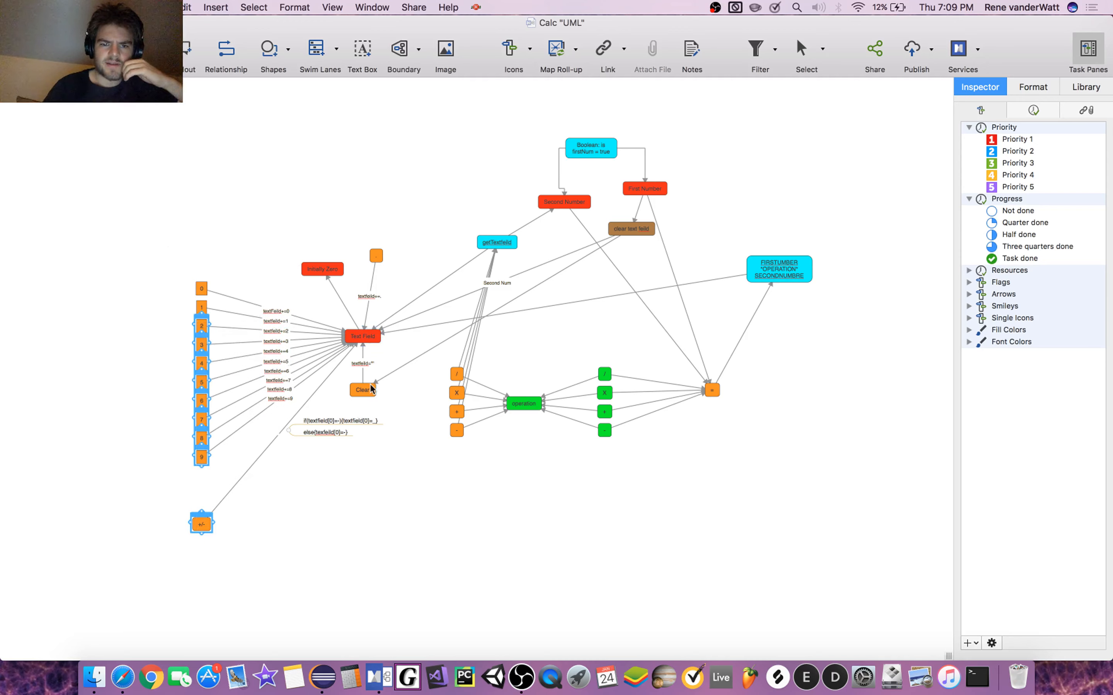
left_click(457, 430)
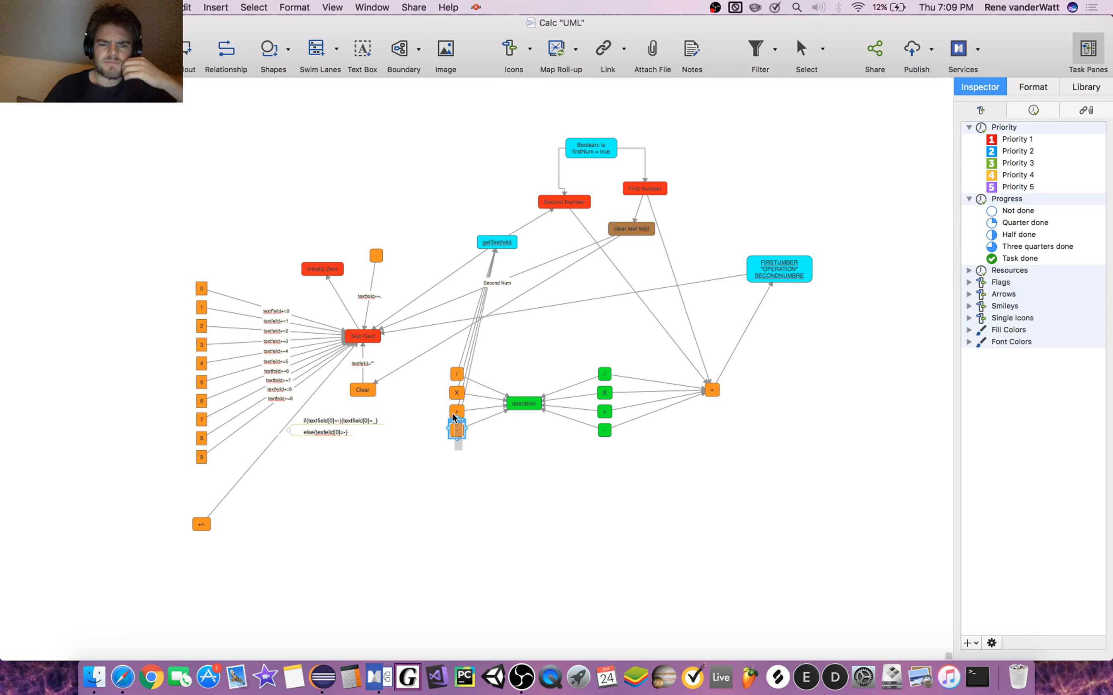
left_click(459, 448)
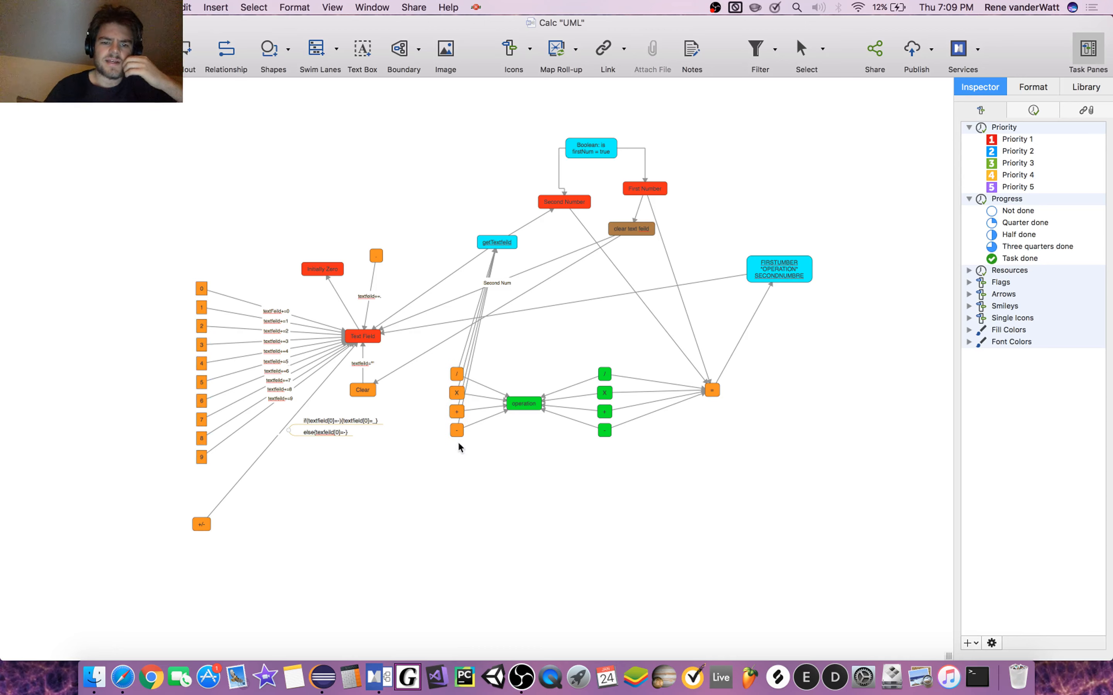
left_click(524, 403)
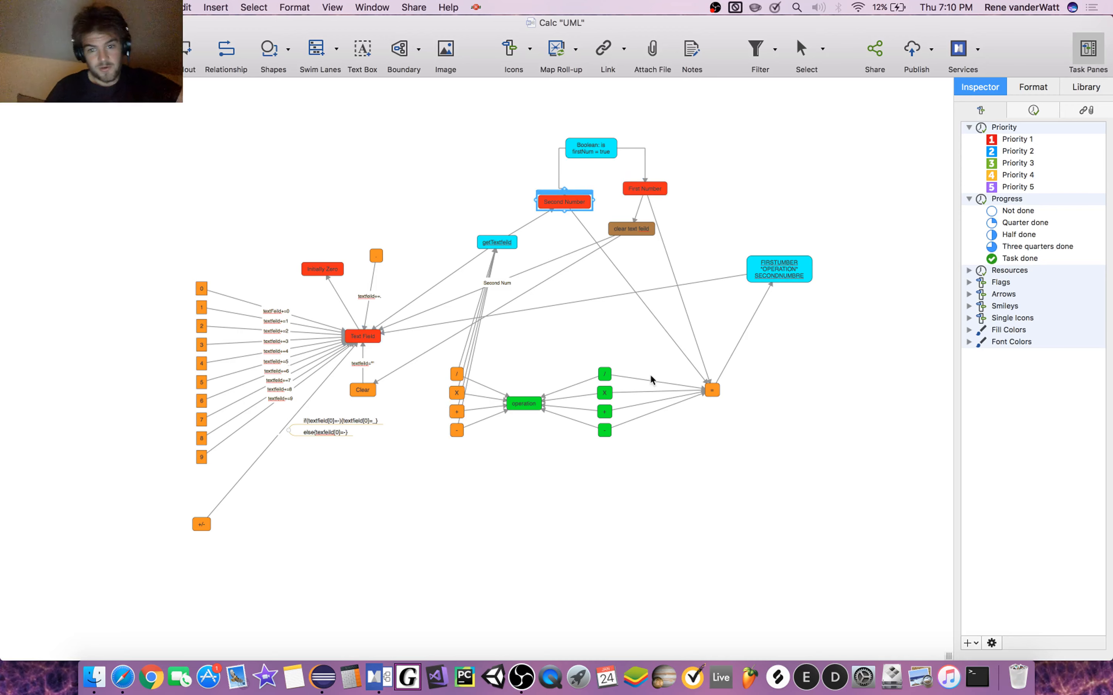
mouse_move(740, 363)
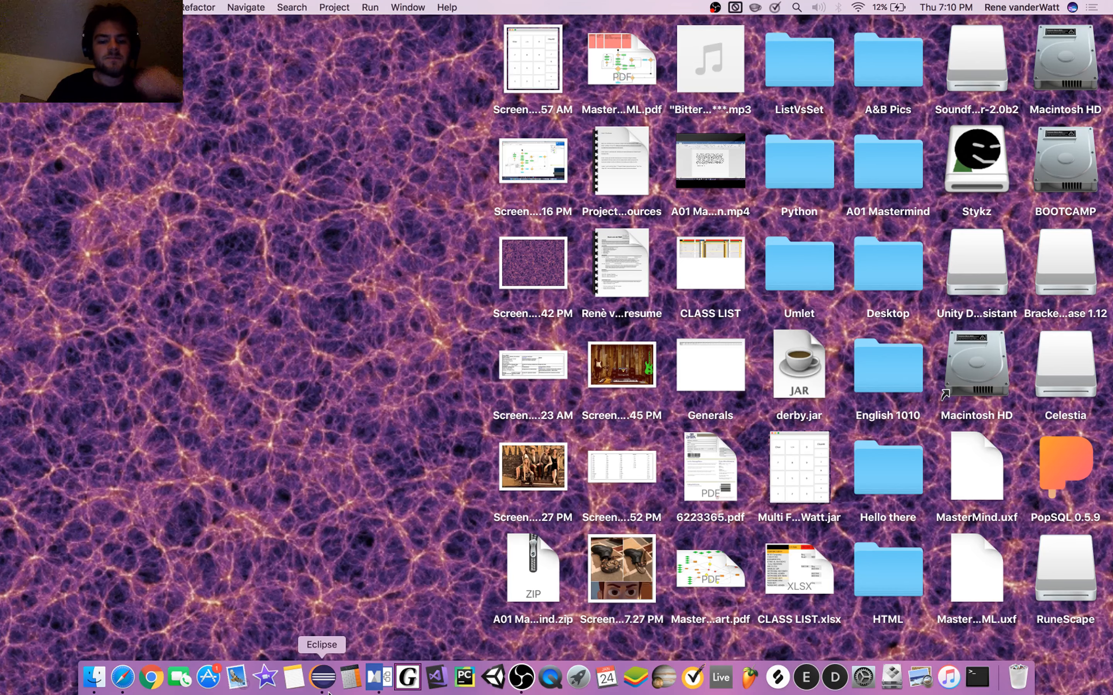
Switch to Eclipse and open CalcGUI.java from Basic Calculator > src > classPack
left_click(321, 678)
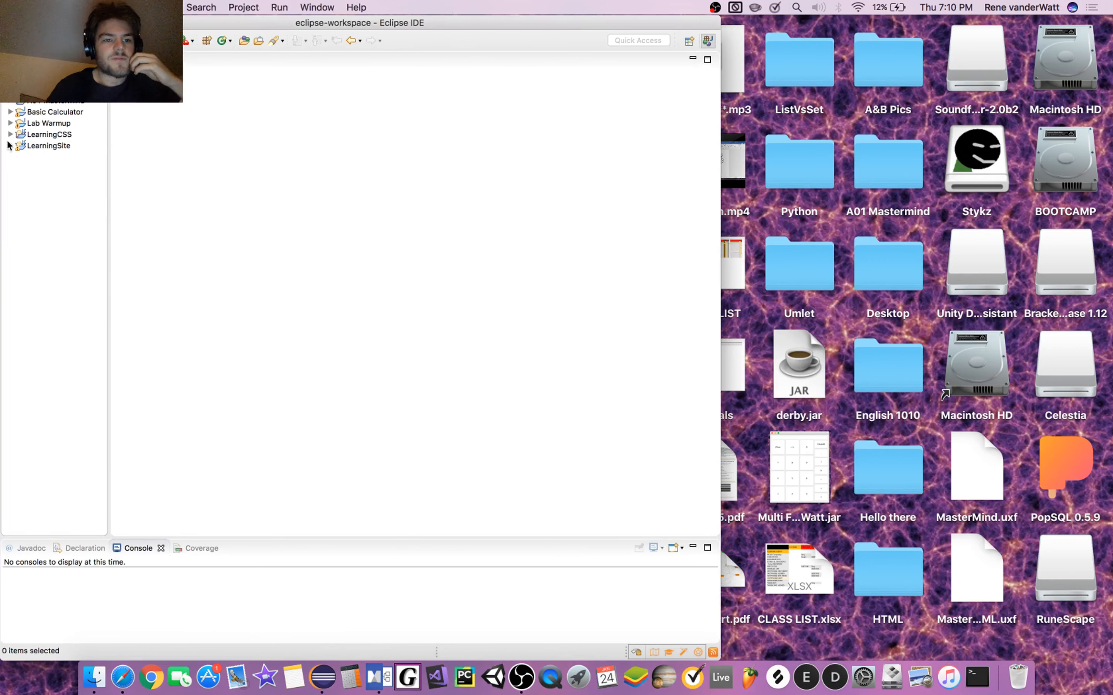
left_click(11, 112)
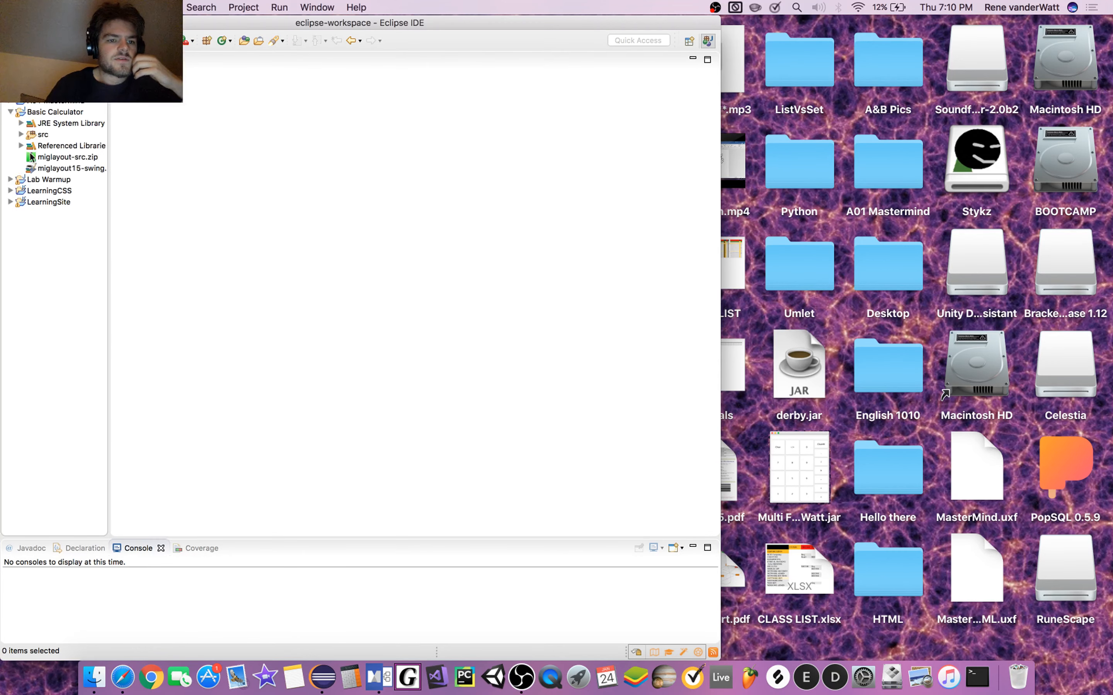
left_click(21, 135)
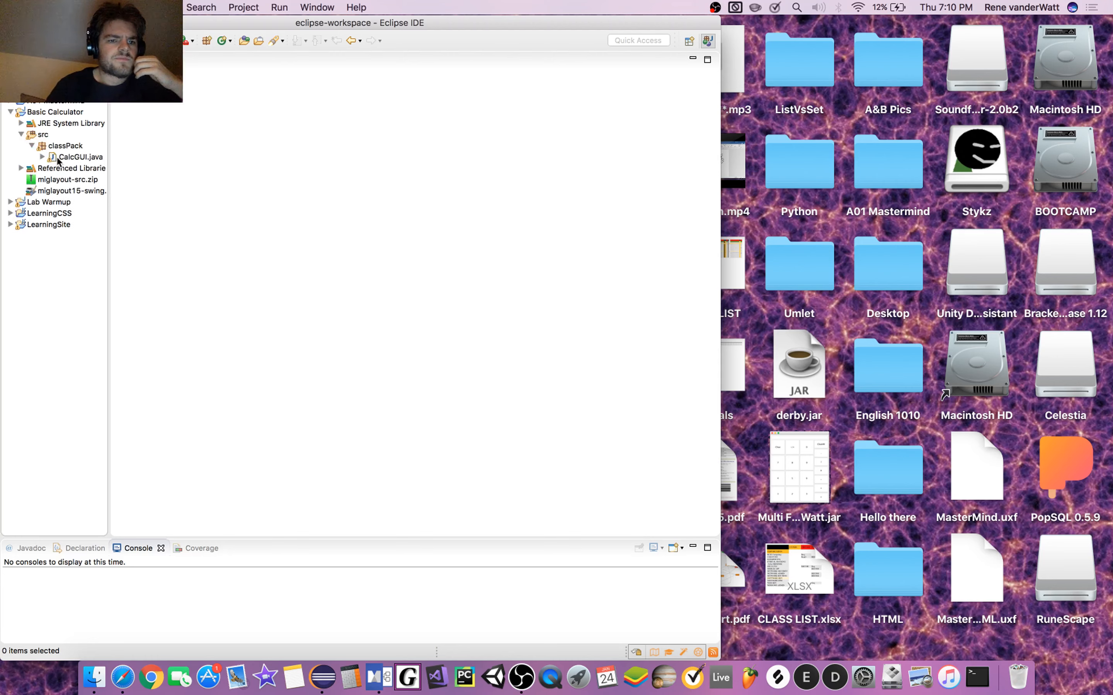
left_click(80, 157)
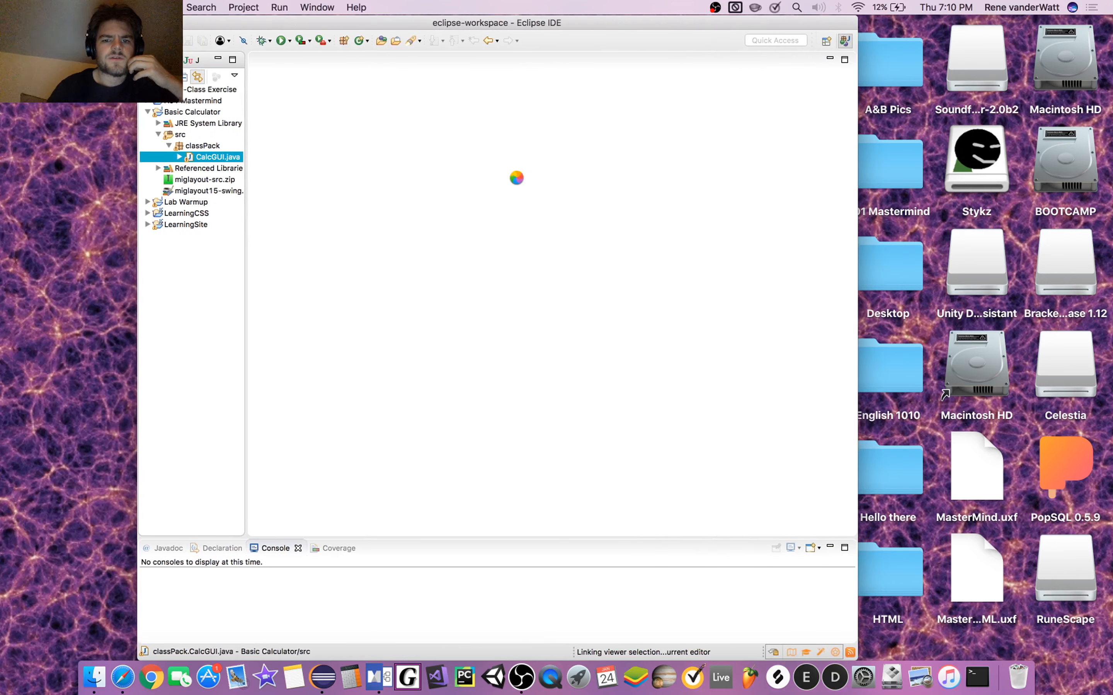
double_click(214, 156)
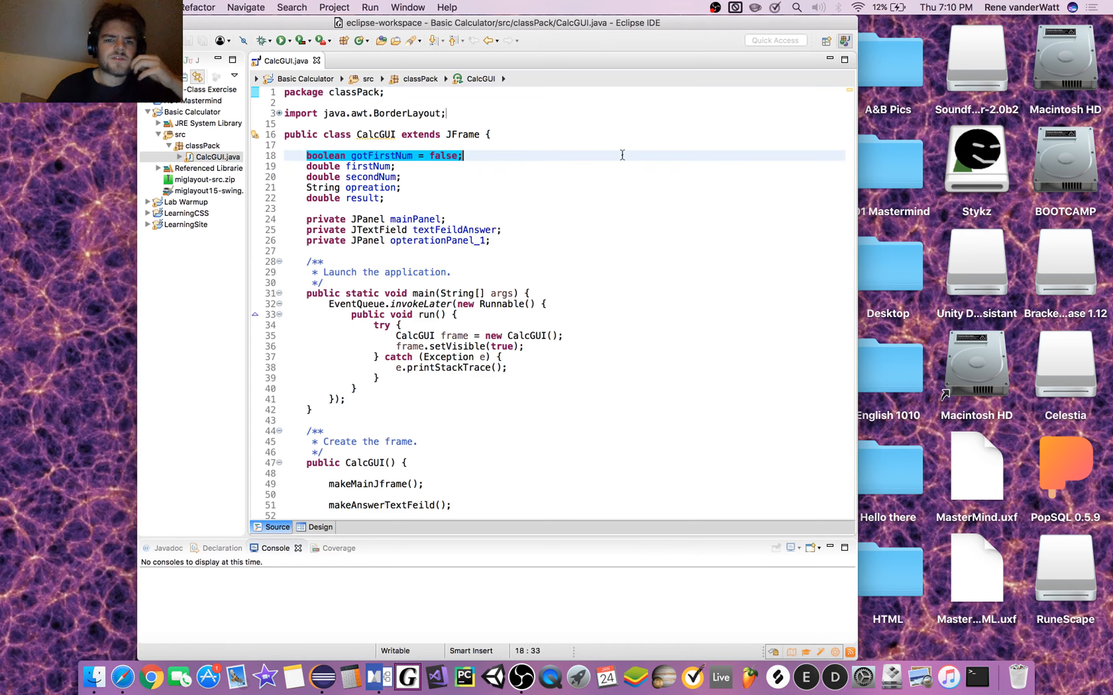
left_click(331, 166)
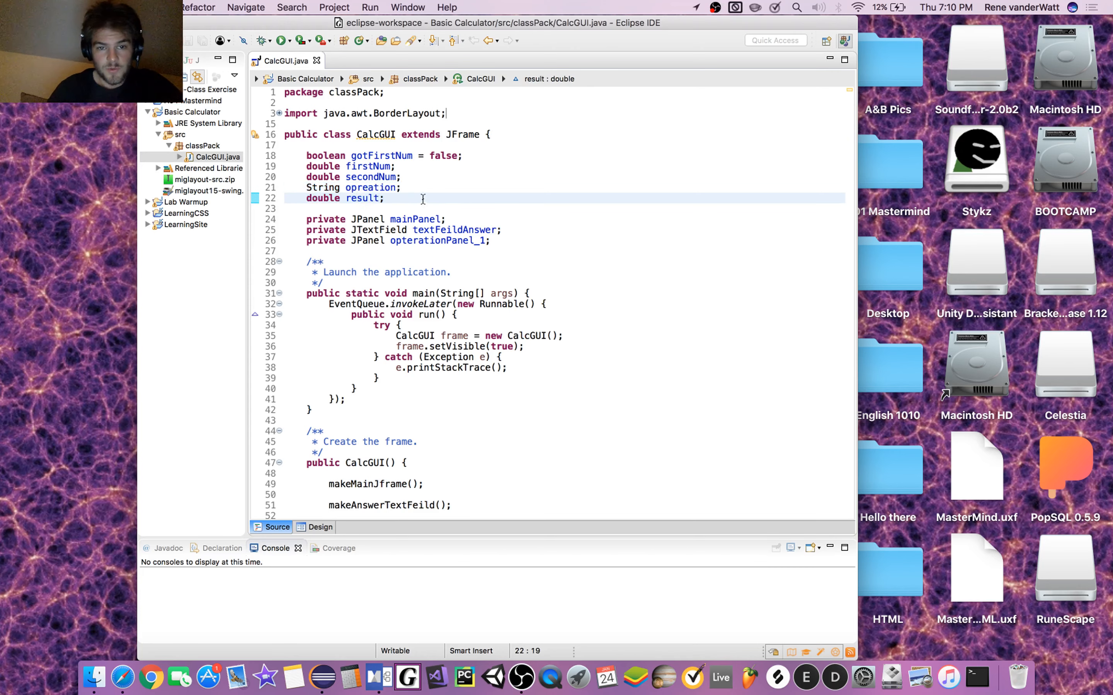
scroll("down", 3)
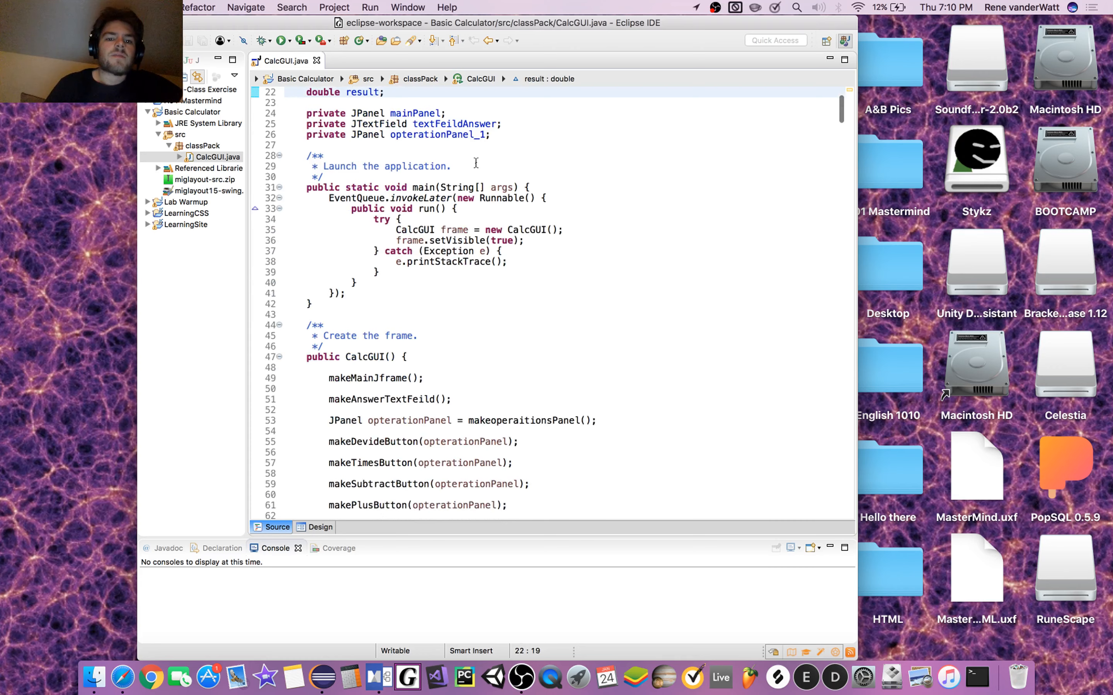
scroll("down", 3)
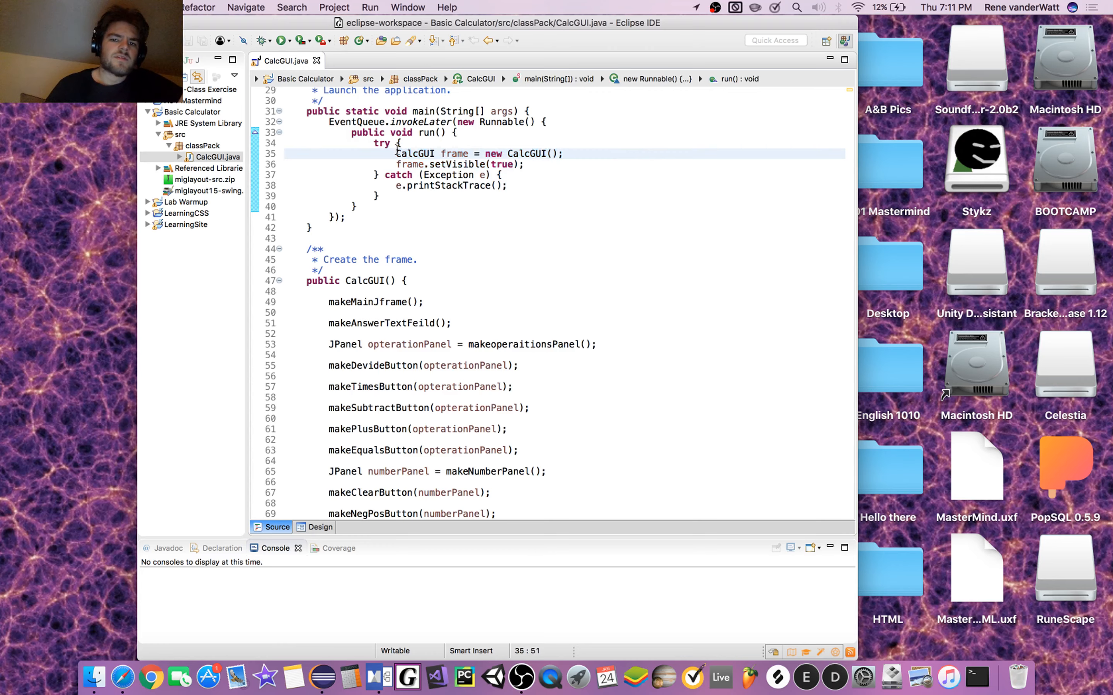
scroll("down", 3)
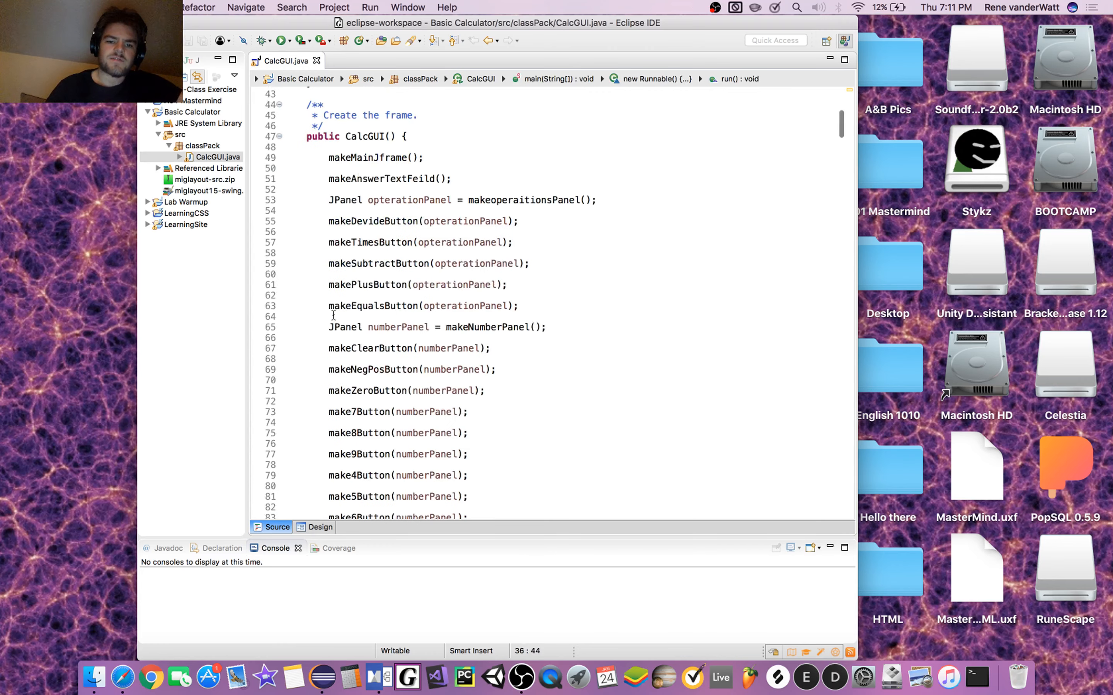
scroll("down", 3)
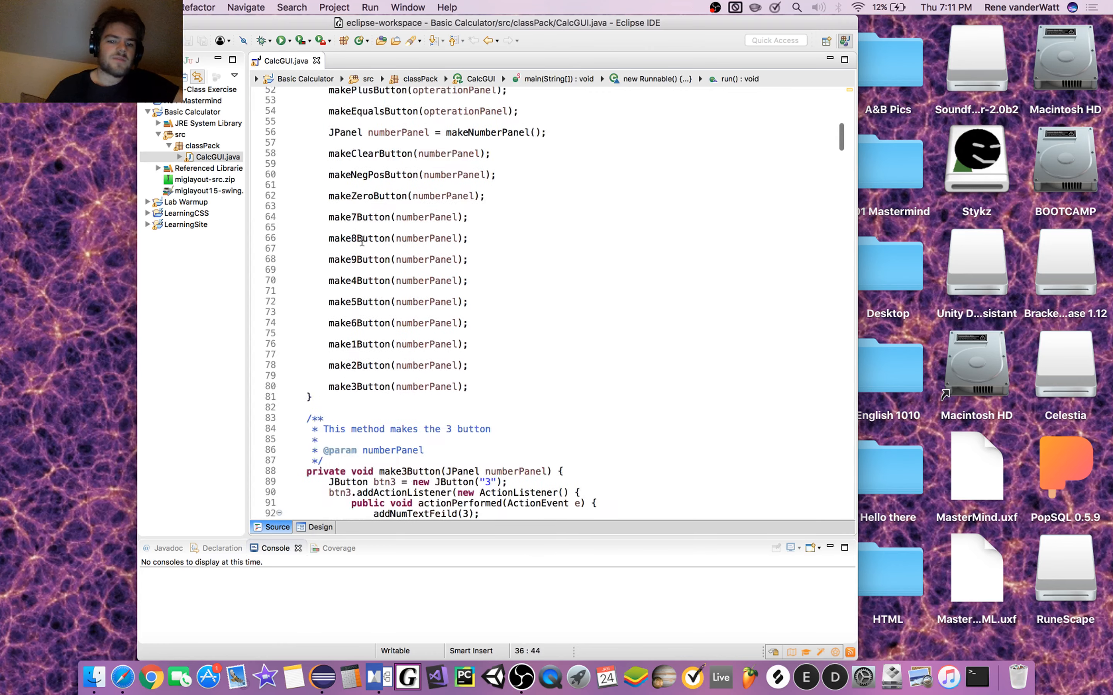
scroll("down", 3)
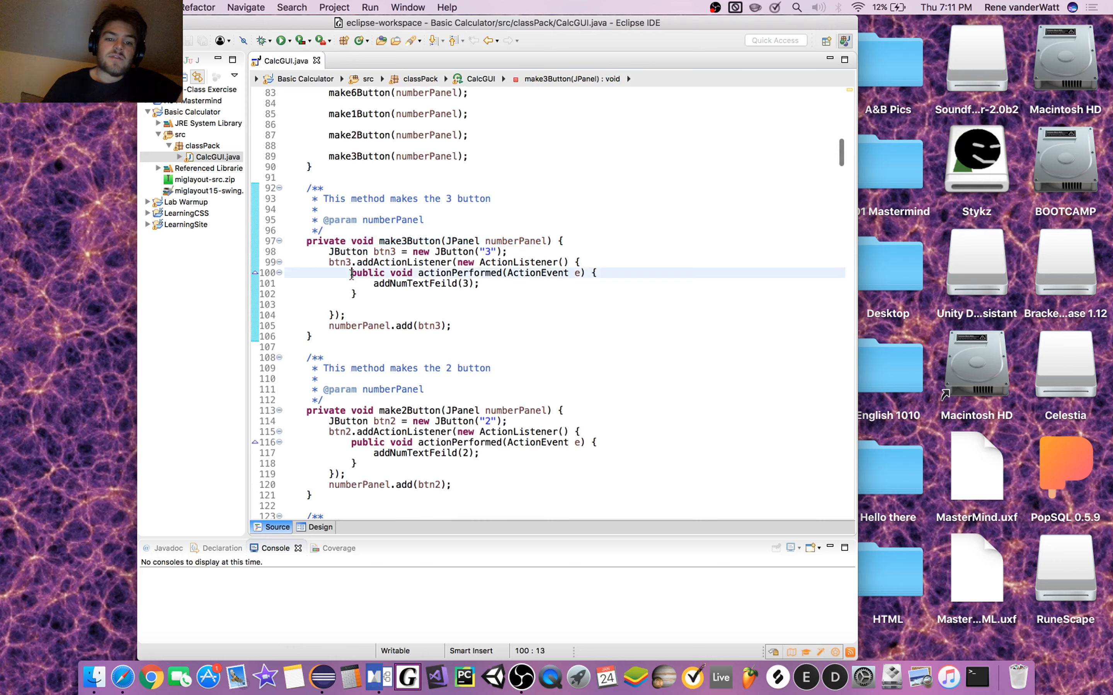
left_click(487, 284)
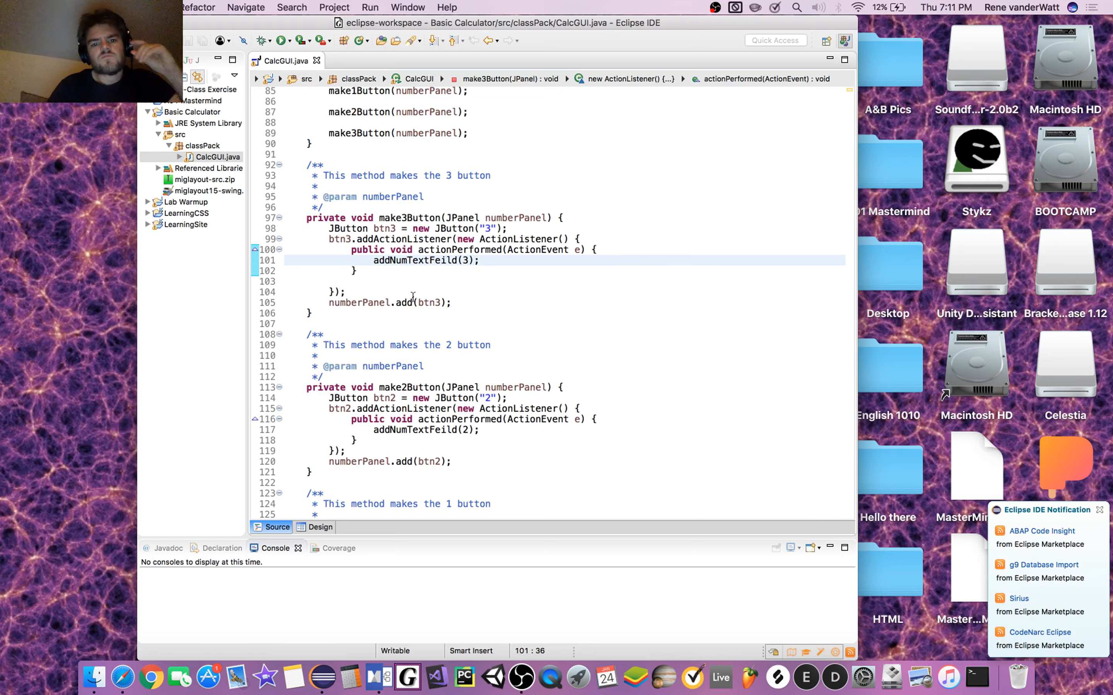
scroll("down", 3)
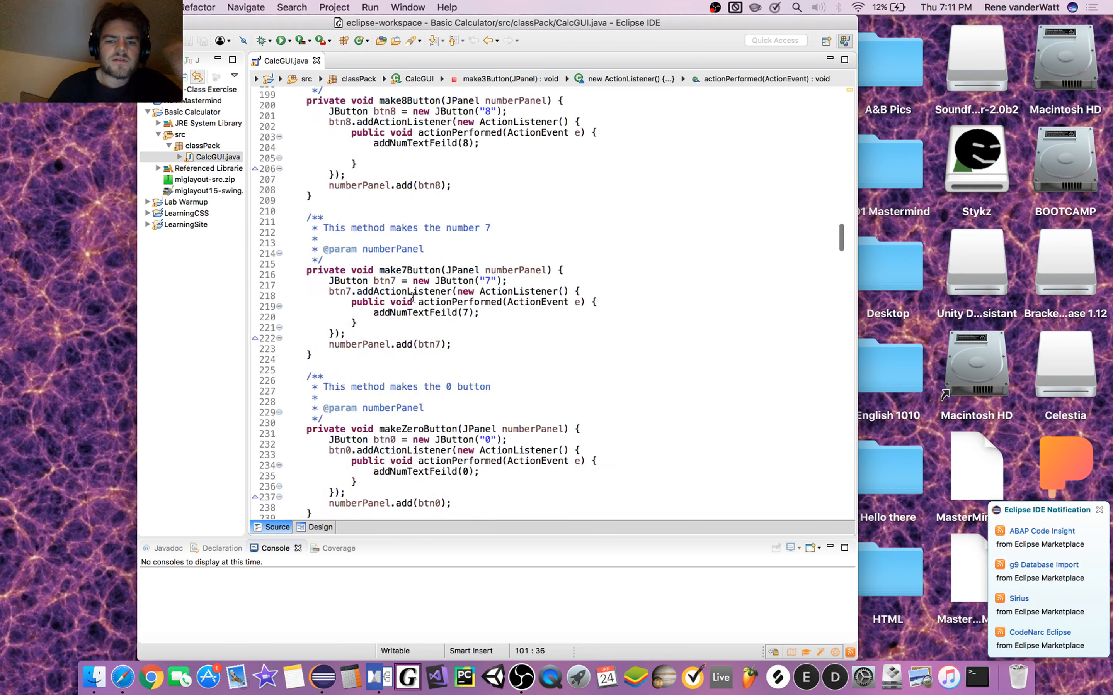
scroll("down", 3)
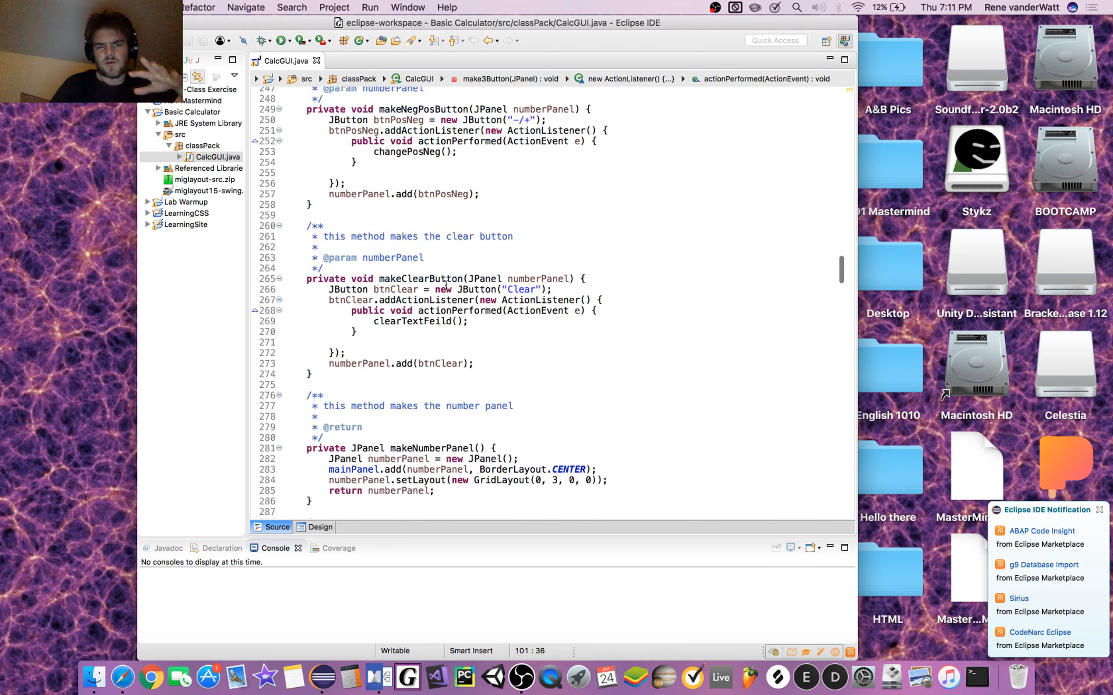
scroll("down", 3)
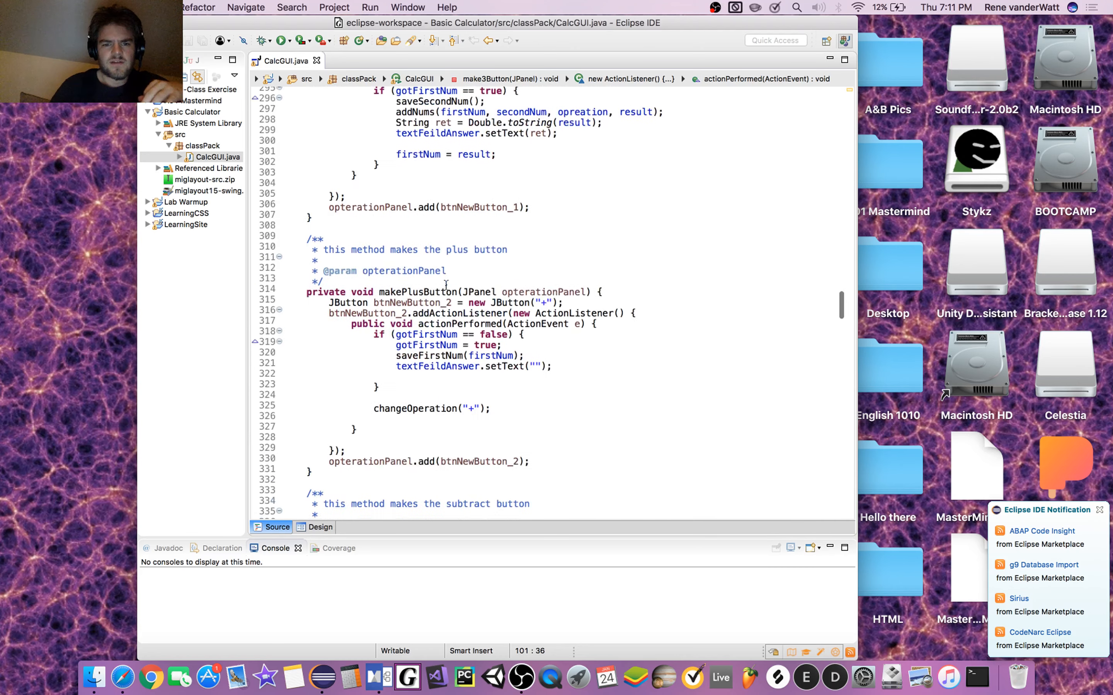
scroll("down", 3)
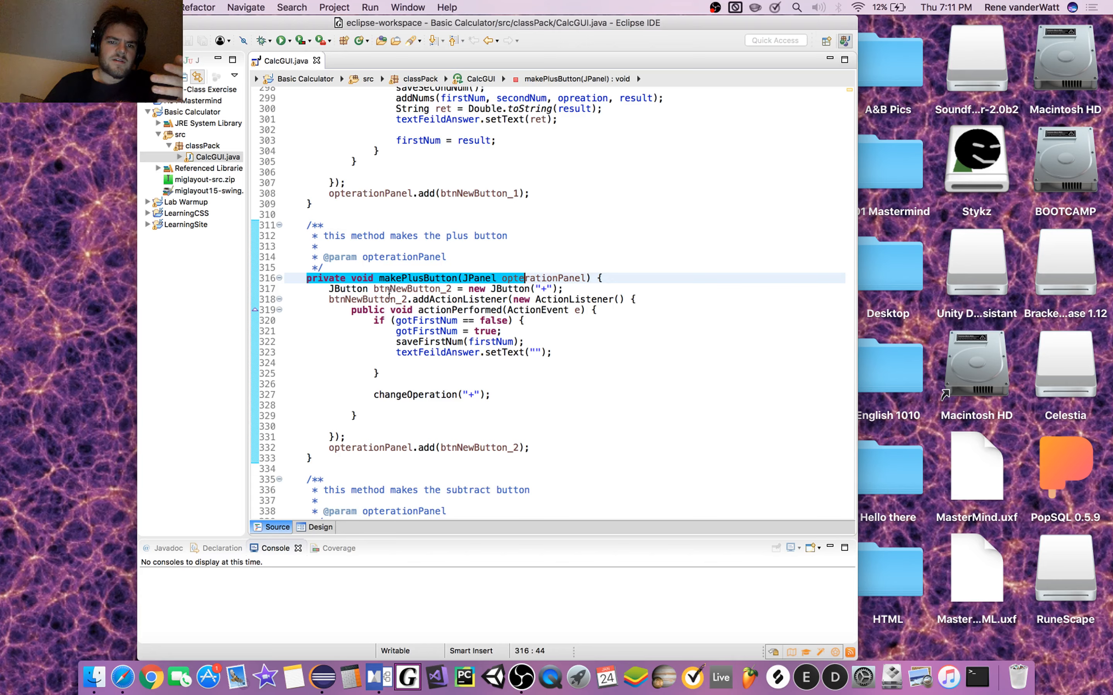
scroll("down", 3)
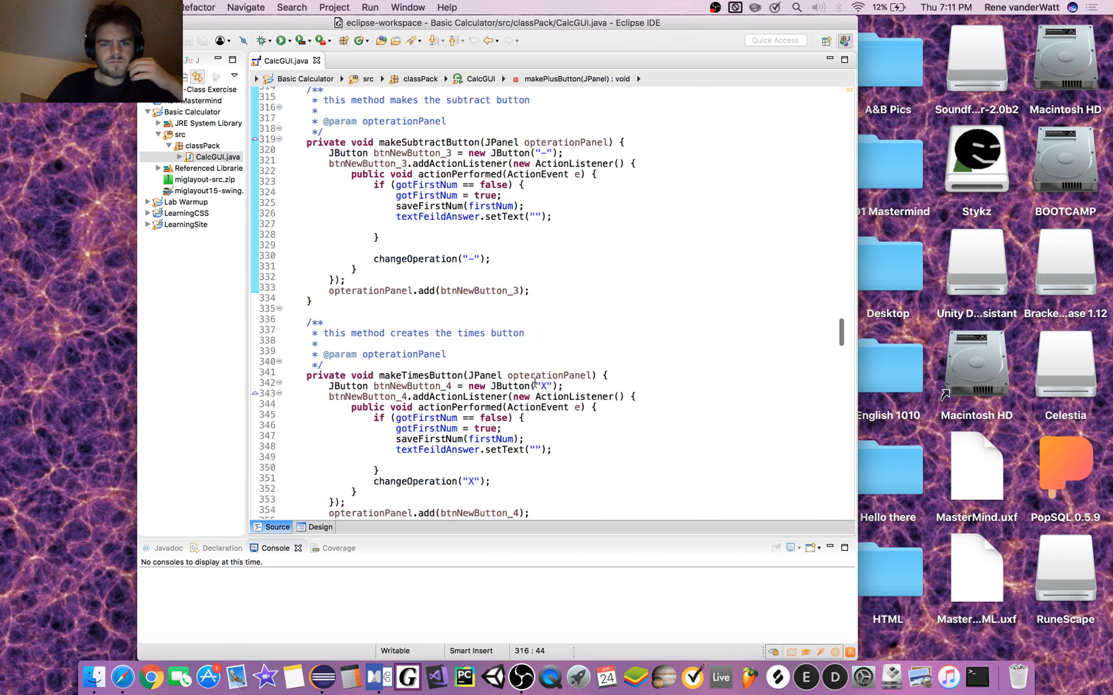
scroll("down", 3)
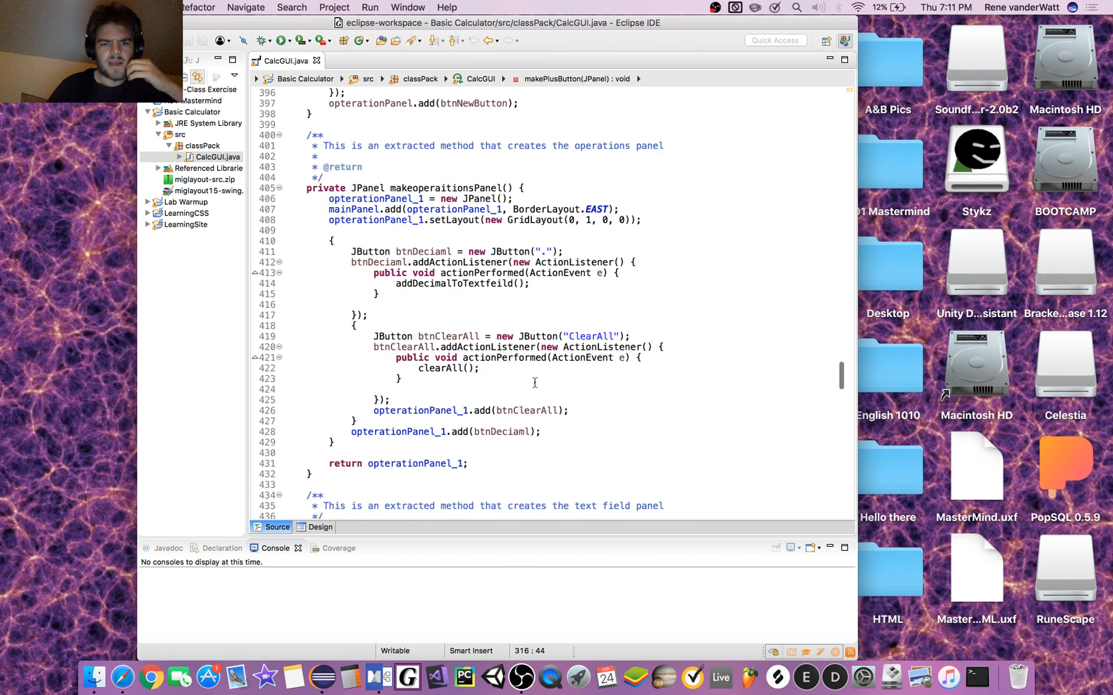
scroll("down", 3)
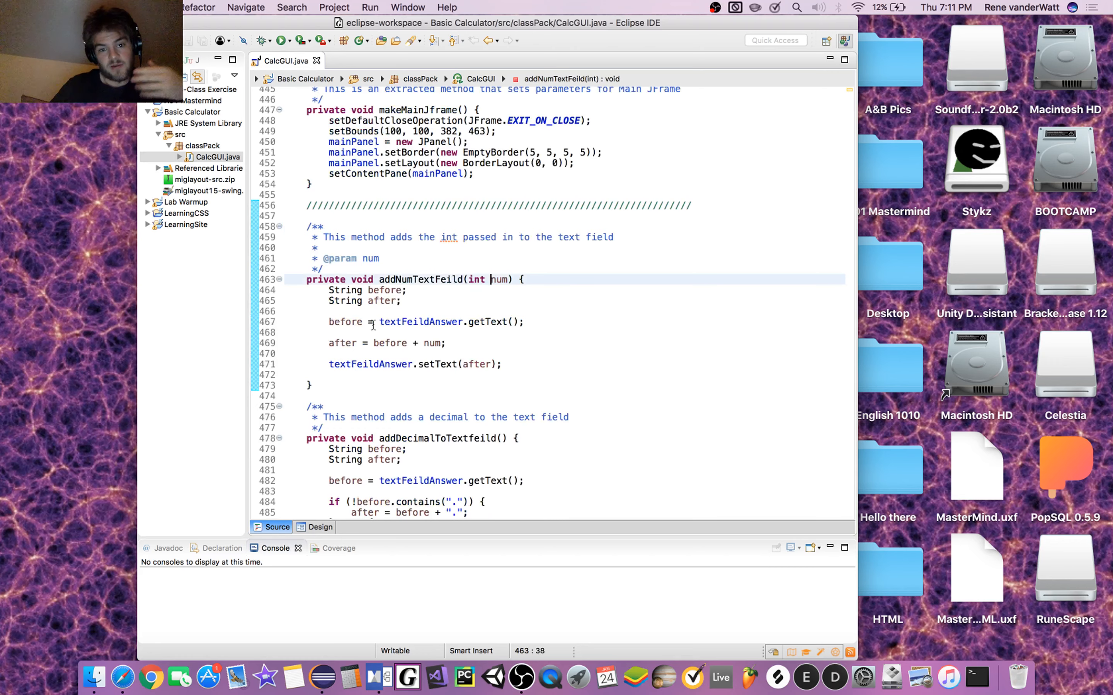
scroll("down", 3)
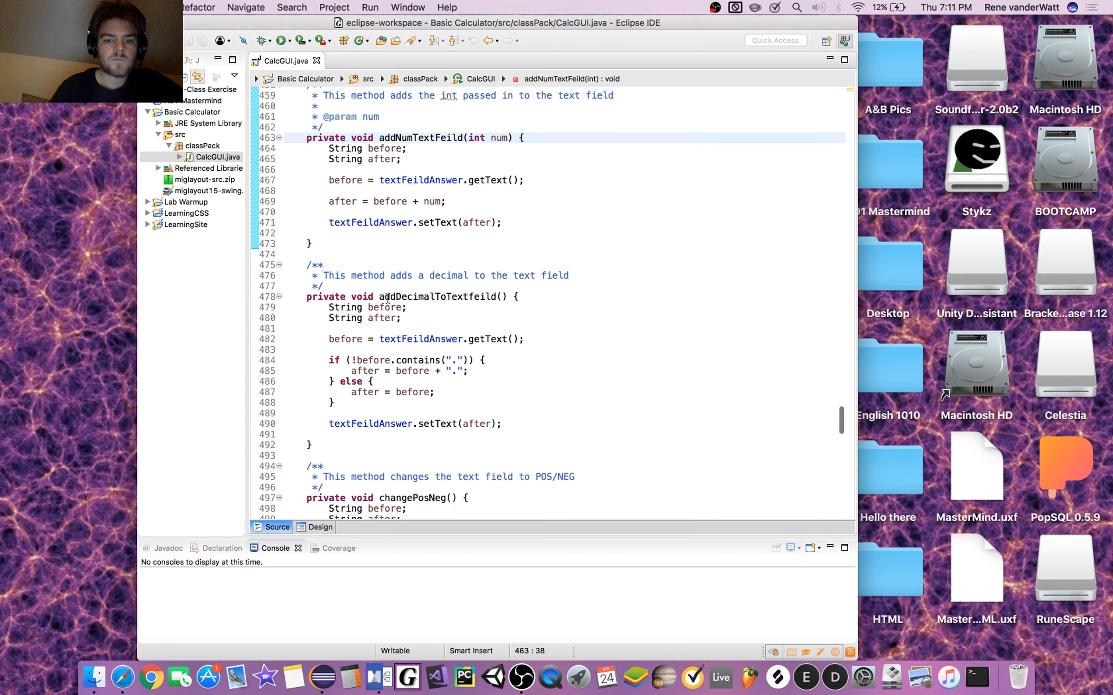
double_click(444, 296)
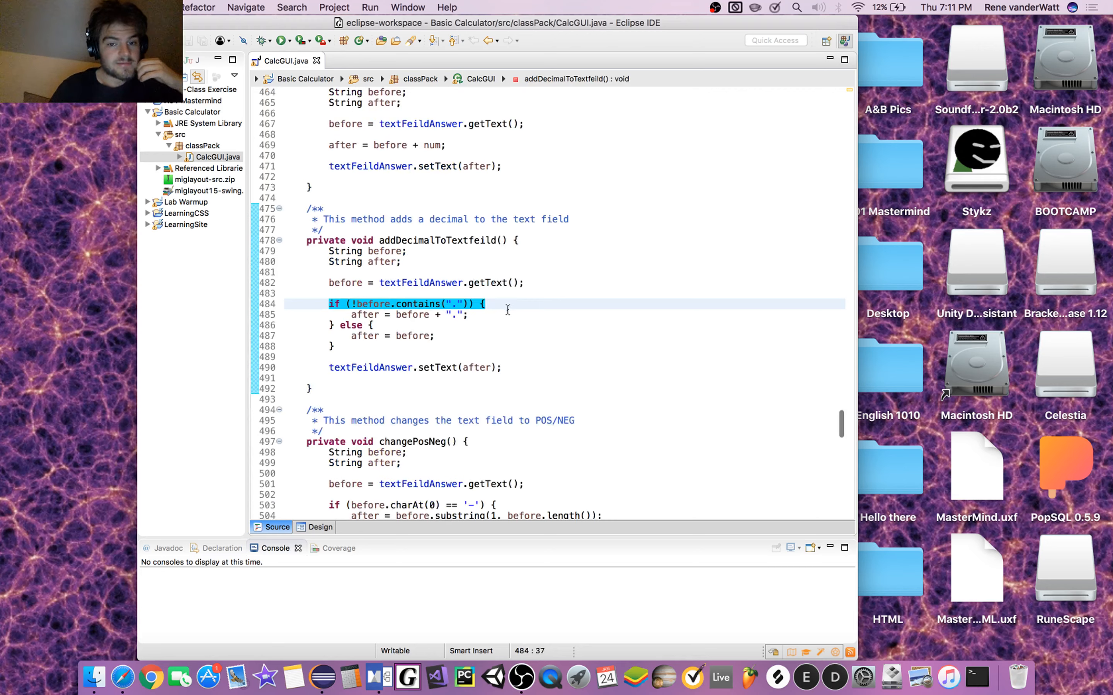
left_click(469, 315)
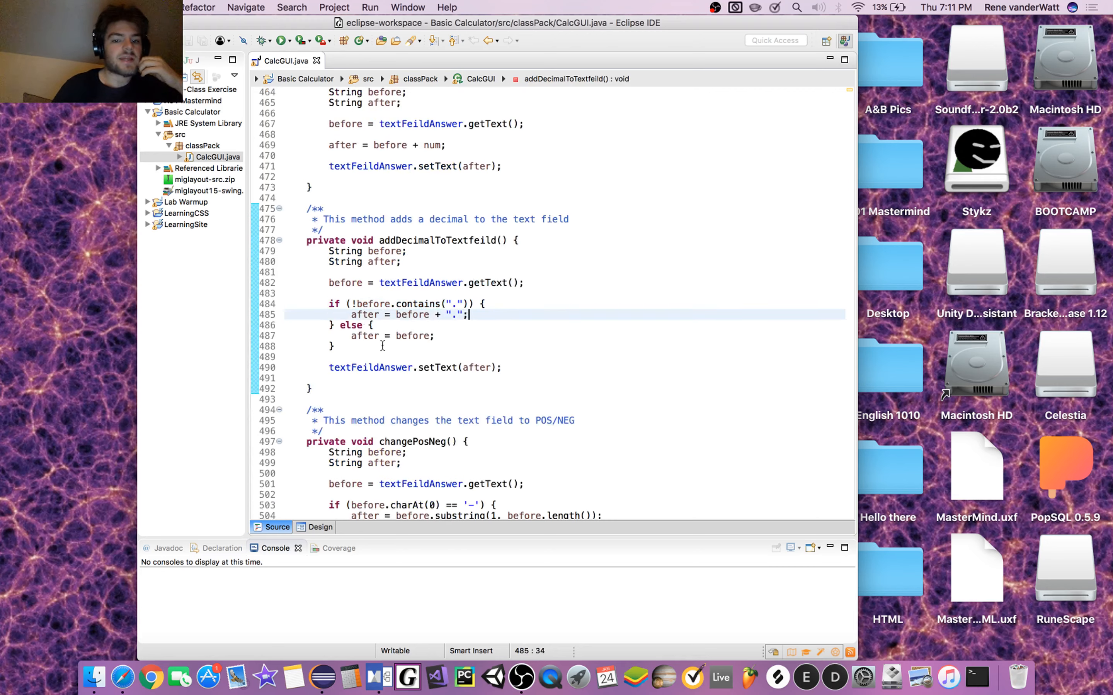
left_click(370, 325)
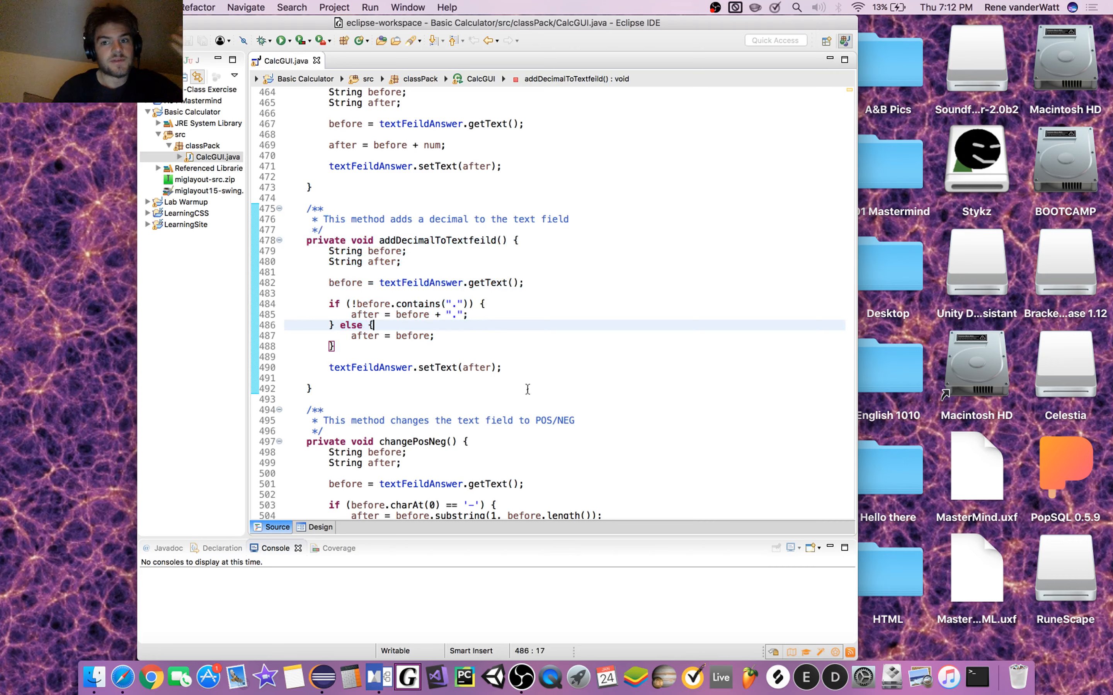
scroll("down", 3)
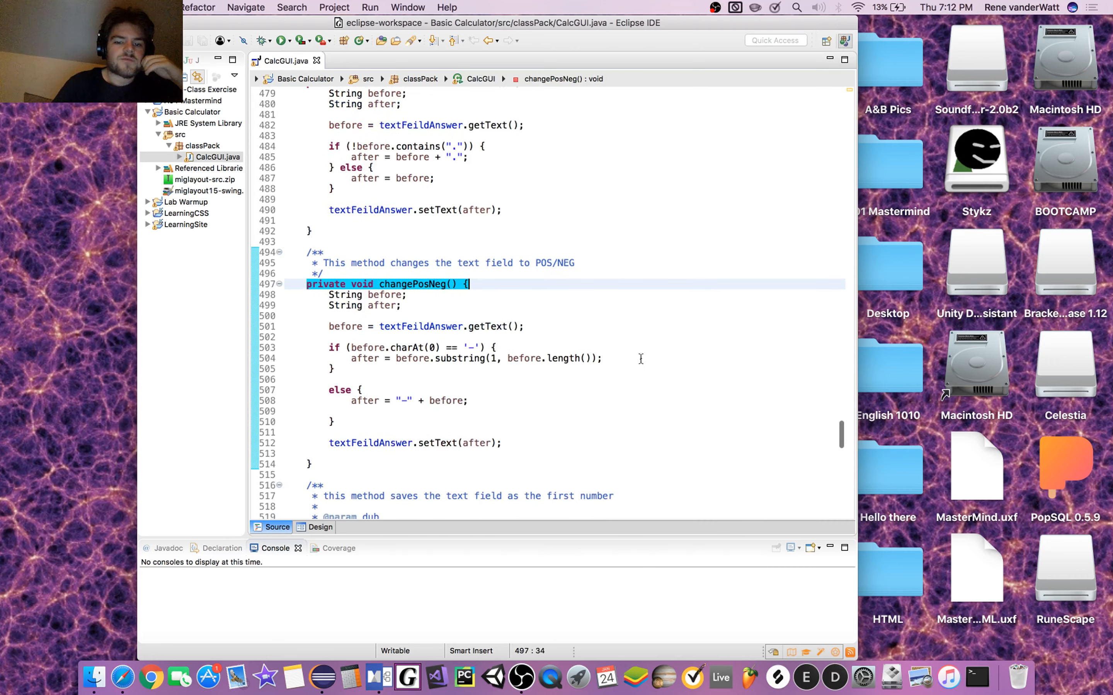
scroll("down", 3)
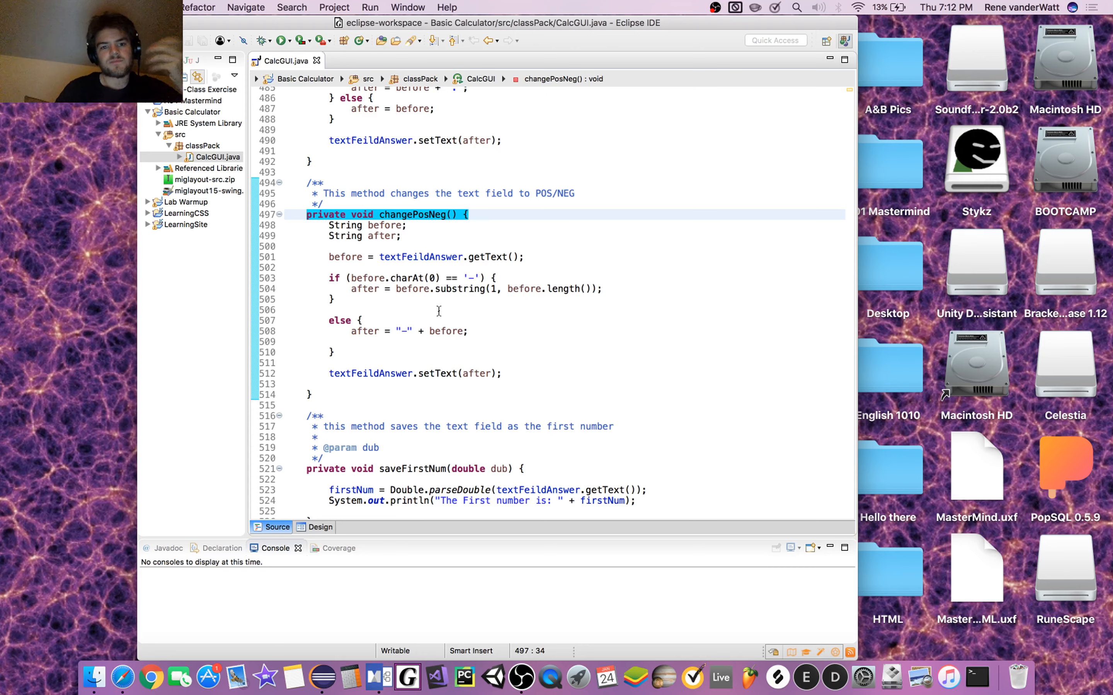
scroll("down", 3)
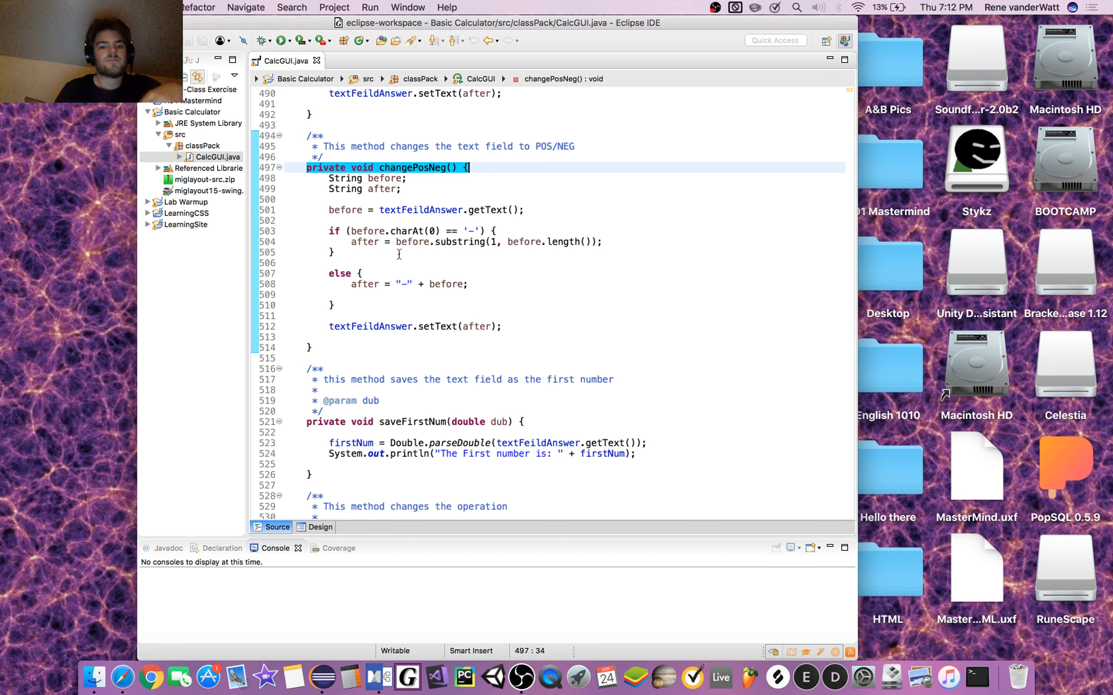
scroll("down", 3)
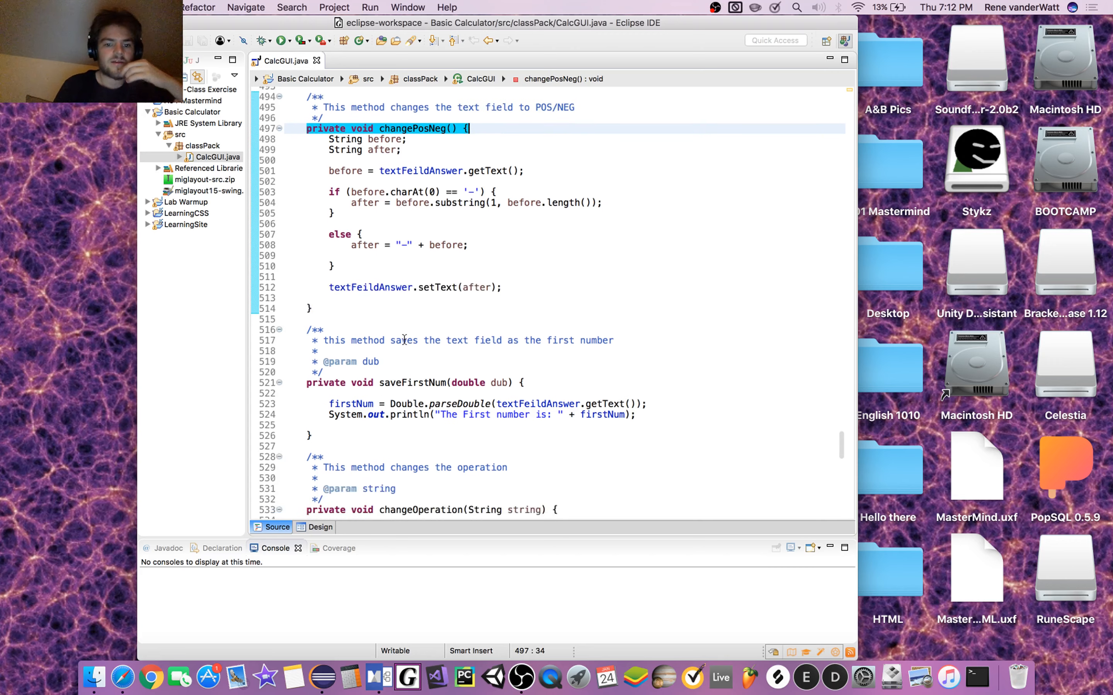
scroll("down", 3)
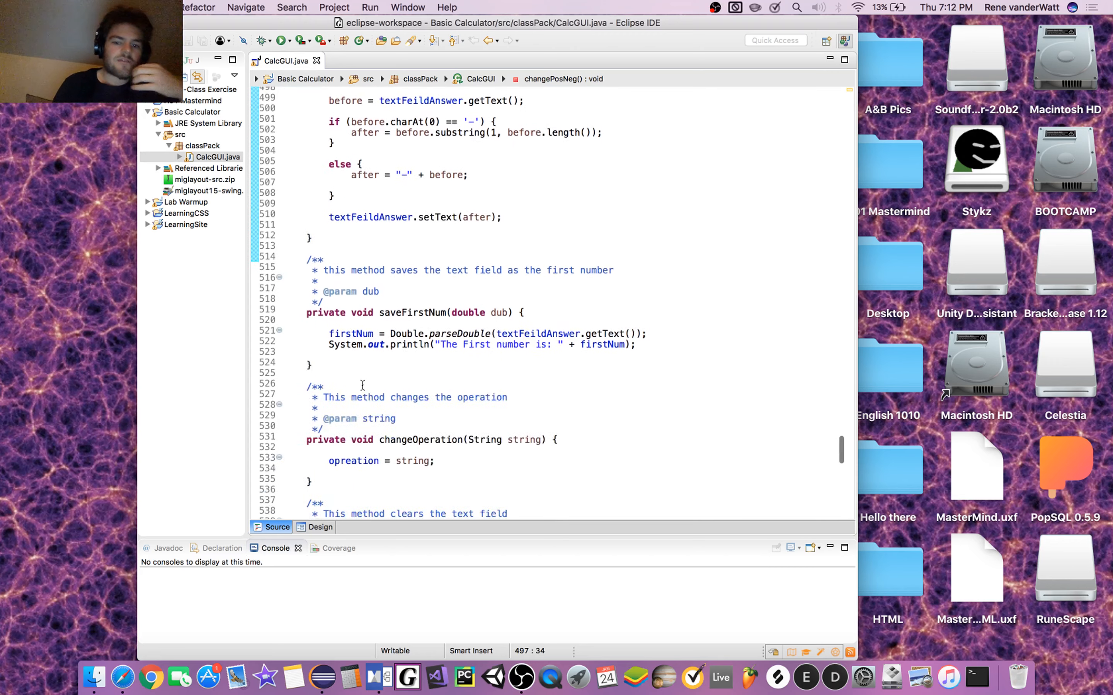
scroll("down", 3)
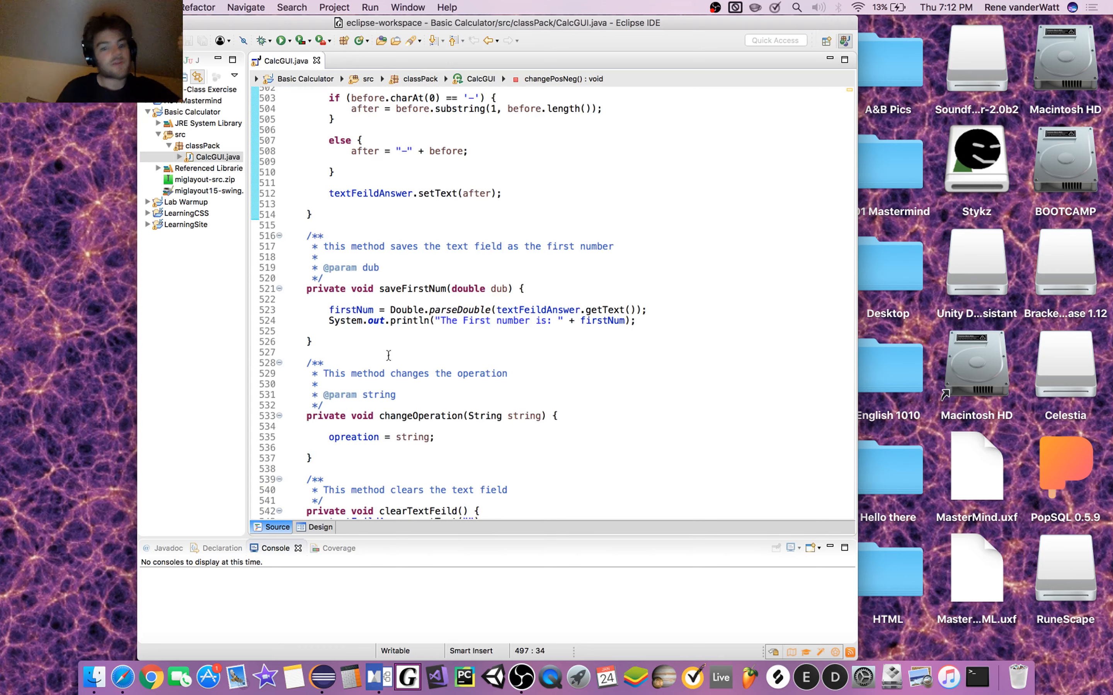
scroll("down", 3)
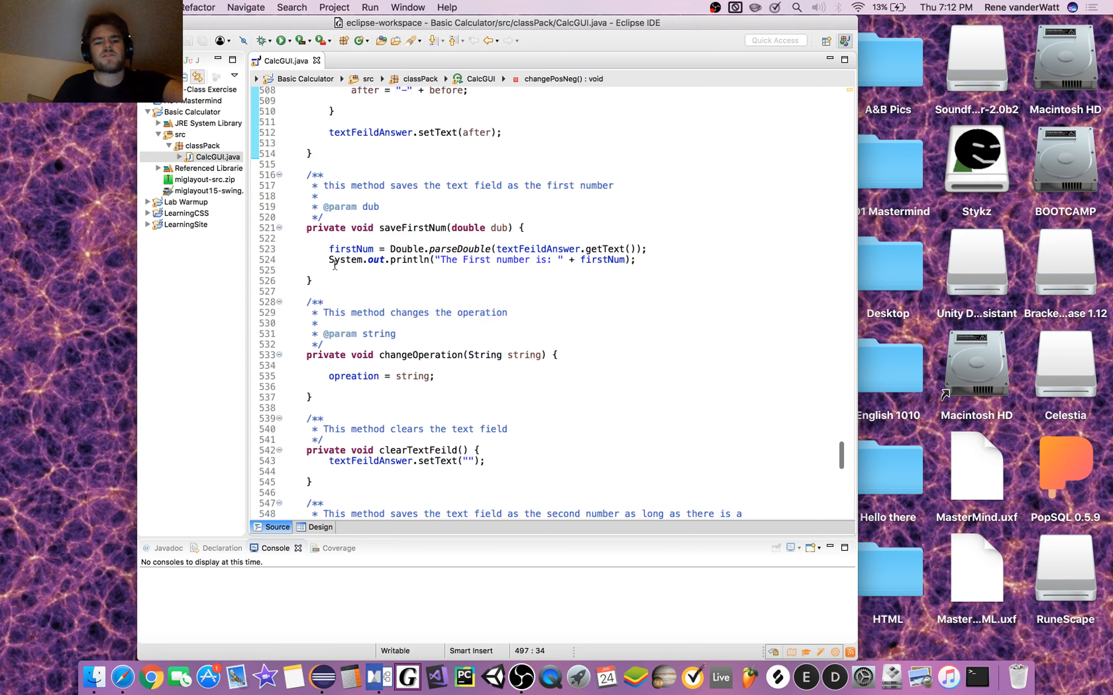
left_click(309, 282)
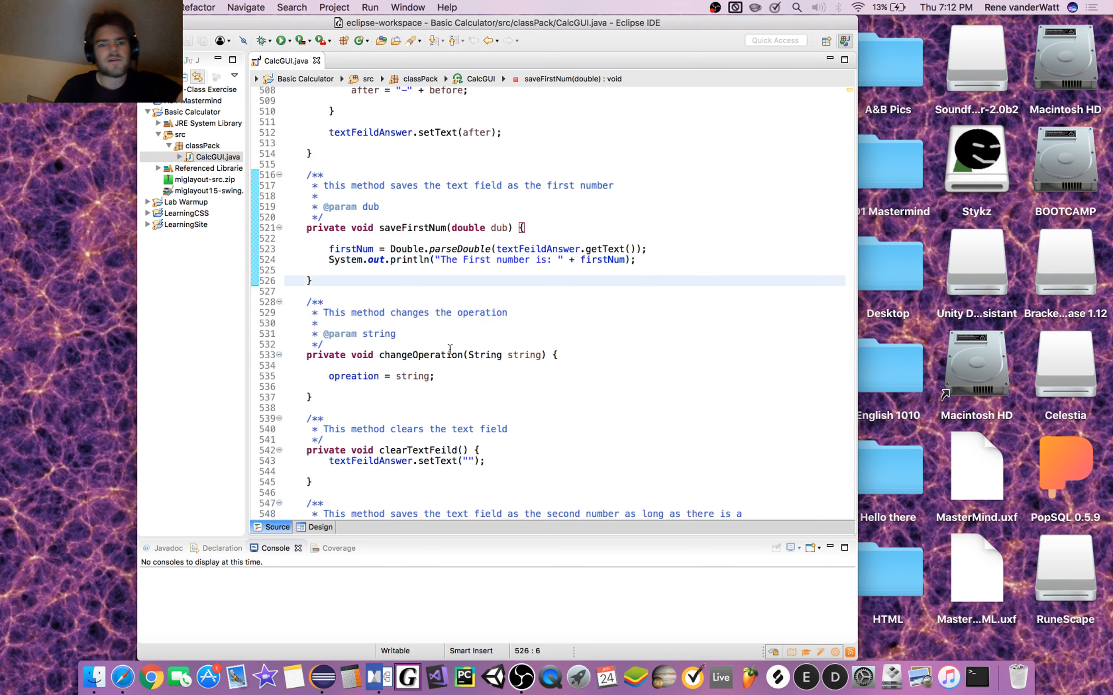
scroll("down", 3)
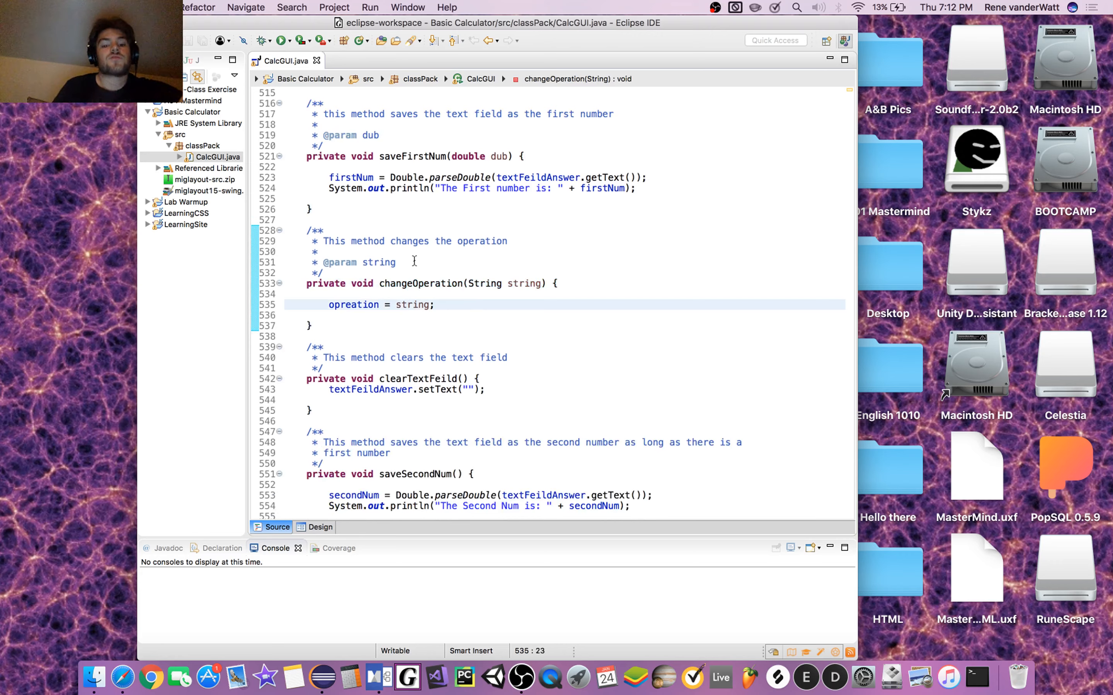
mouse_move(422, 272)
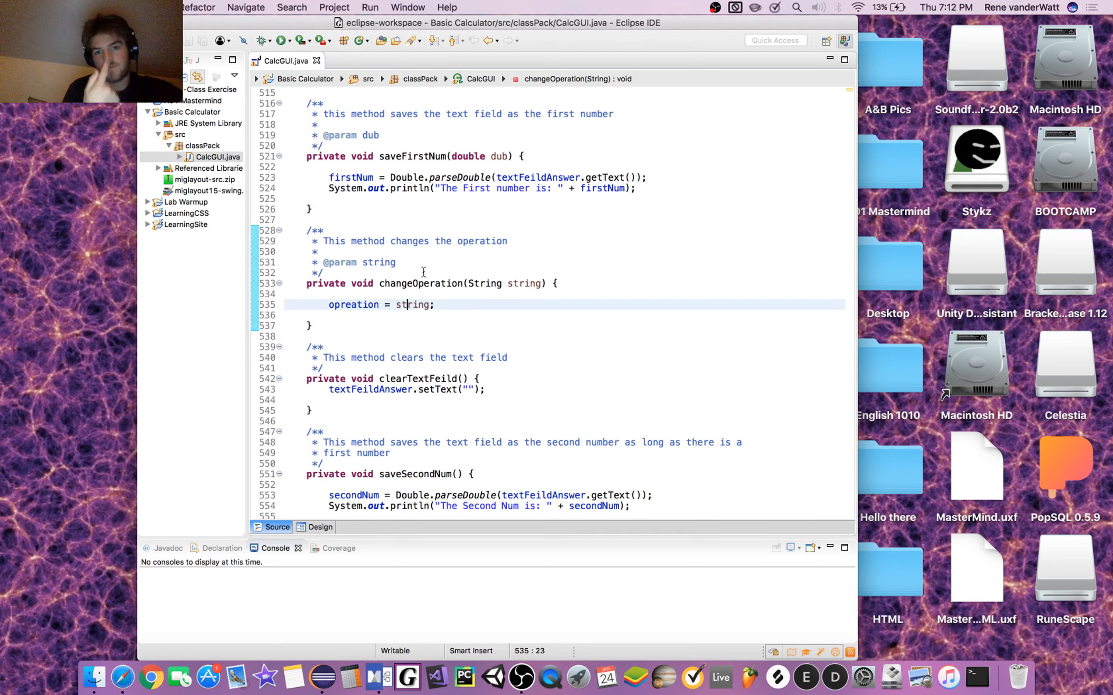
scroll("up", 3)
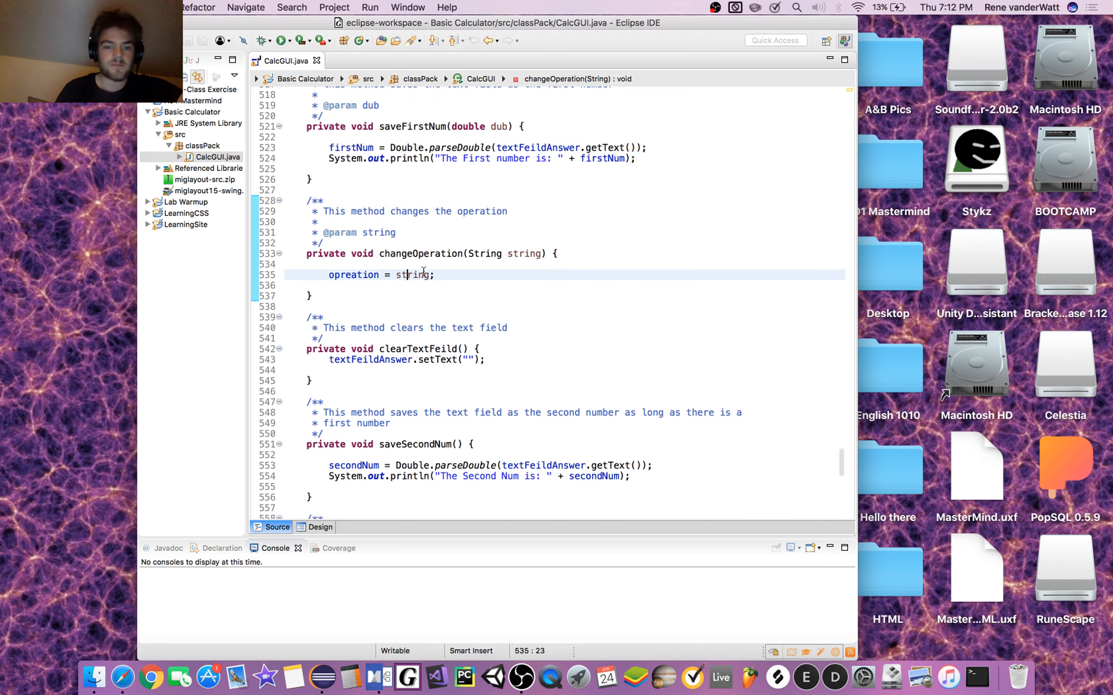
scroll("down", 3)
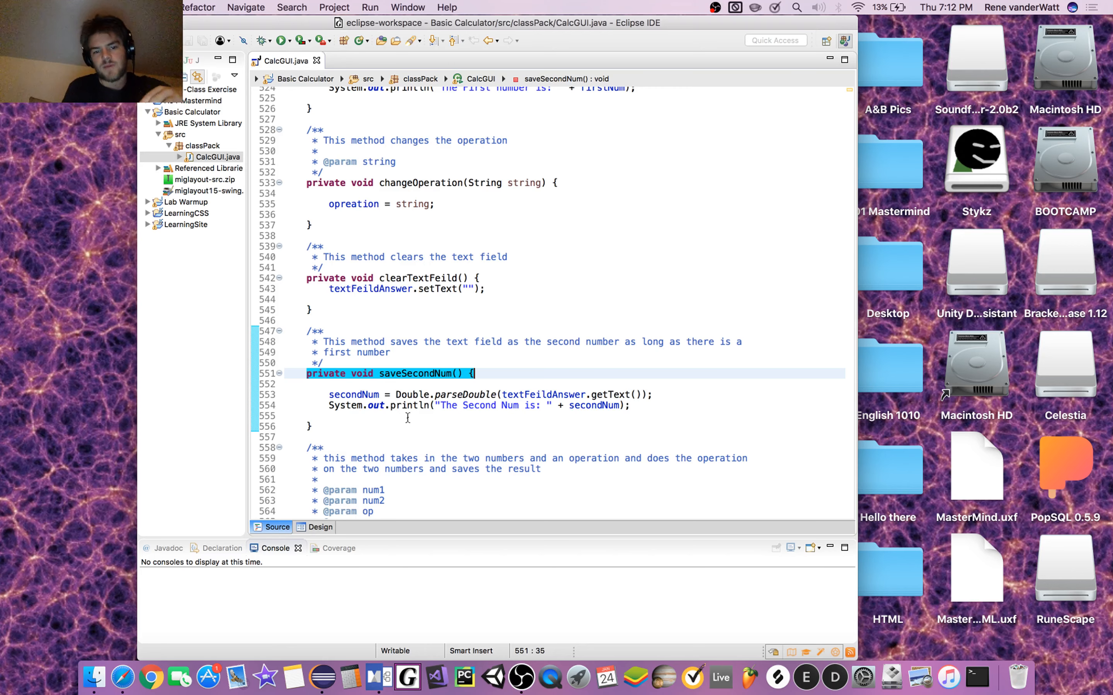
scroll("down", 3)
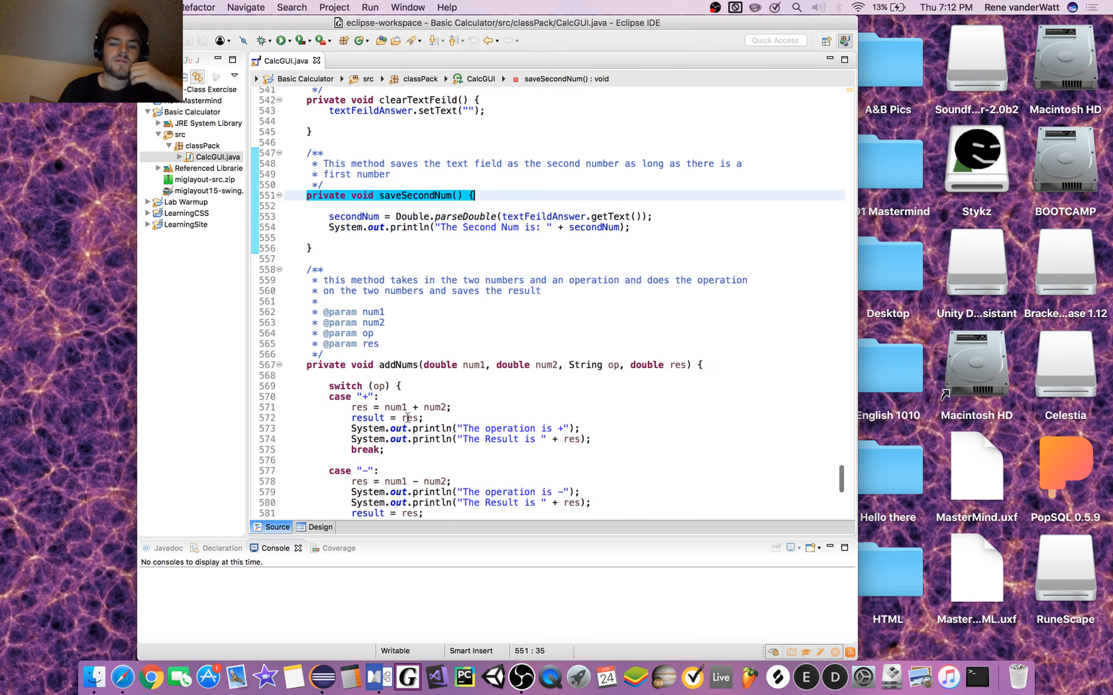
scroll("down", 3)
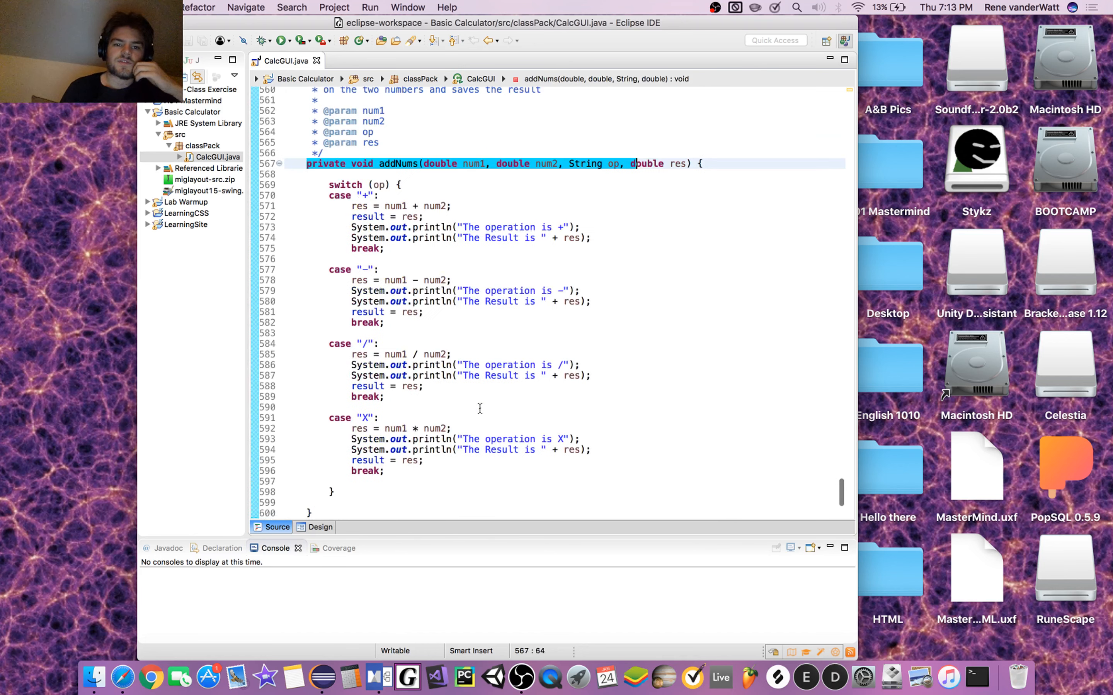
double_click(399, 164)
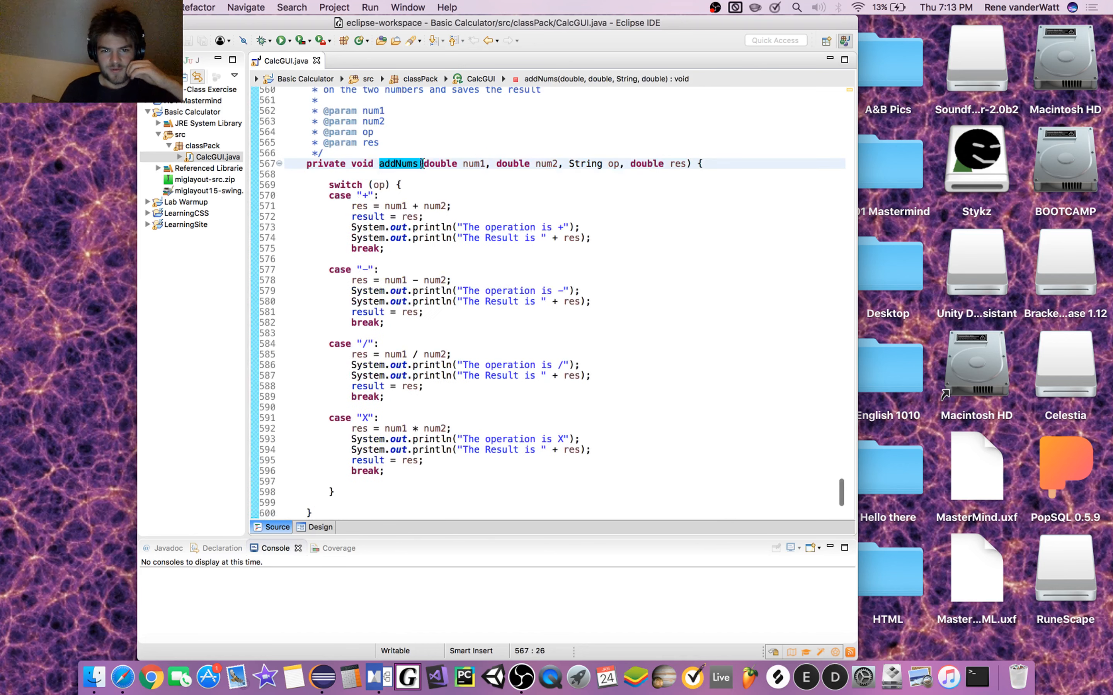
scroll("down", 3)
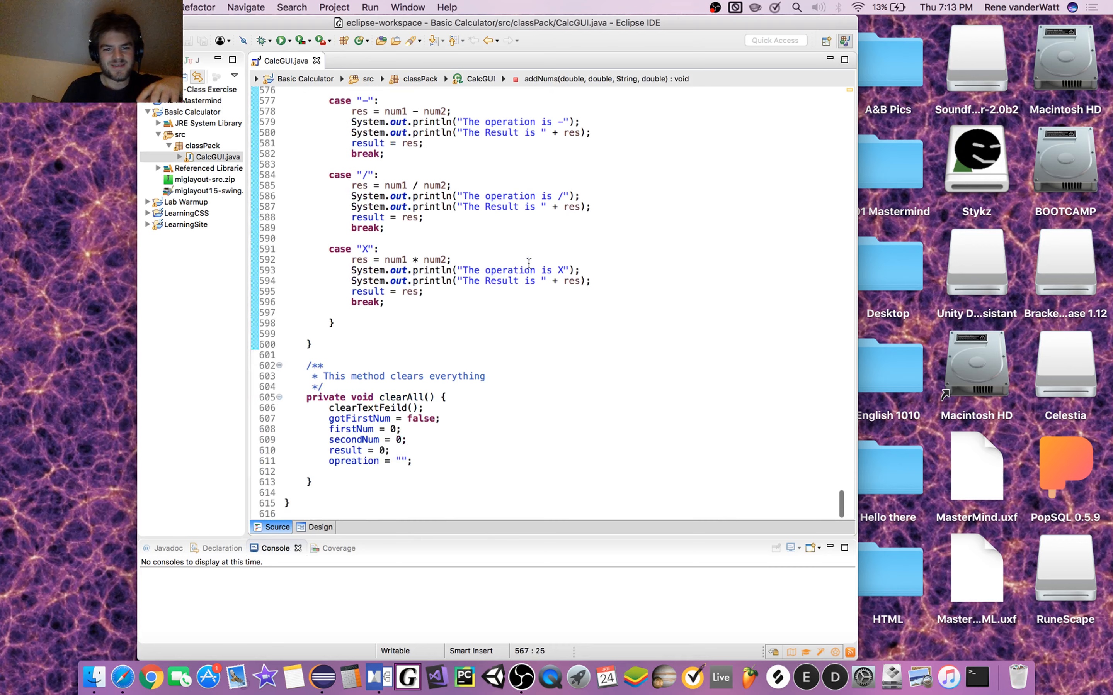
left_click(306, 396)
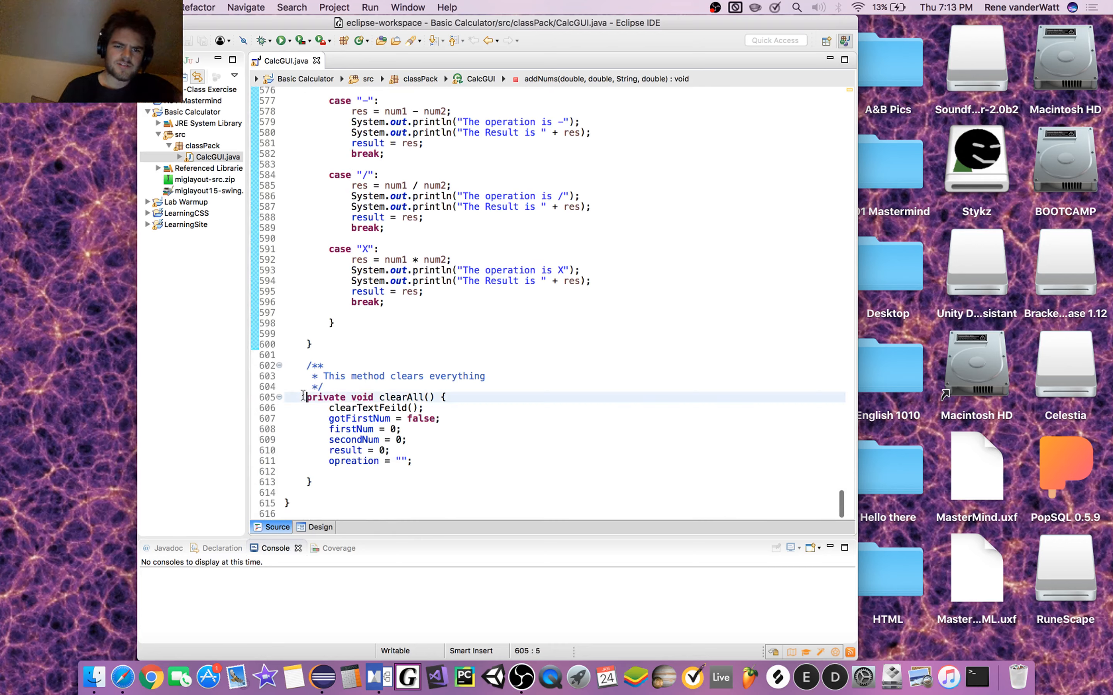
left_click(396, 472)
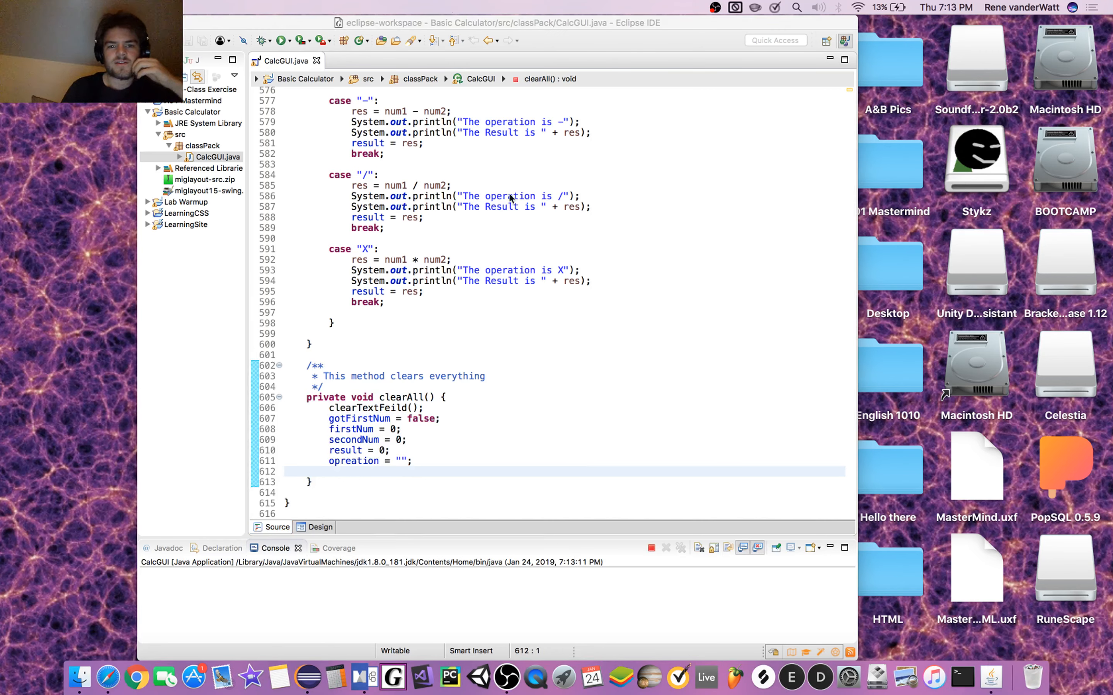
mouse_move(350, 5)
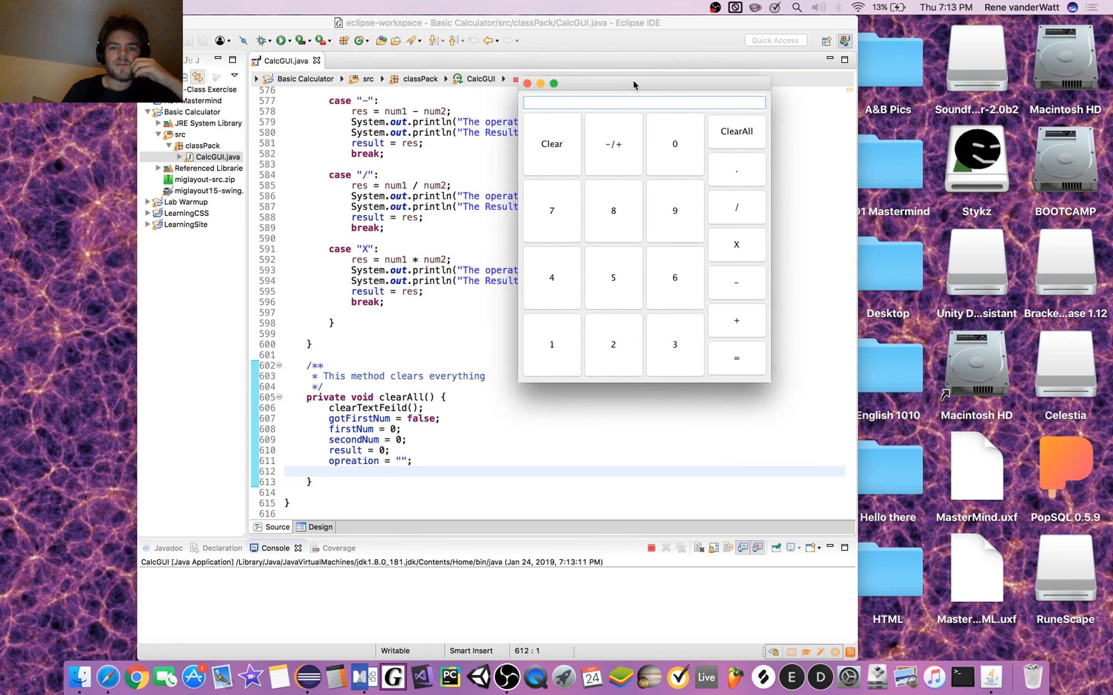
Enter 15 as the first number and choose division on the running calculator
left_click(613, 278)
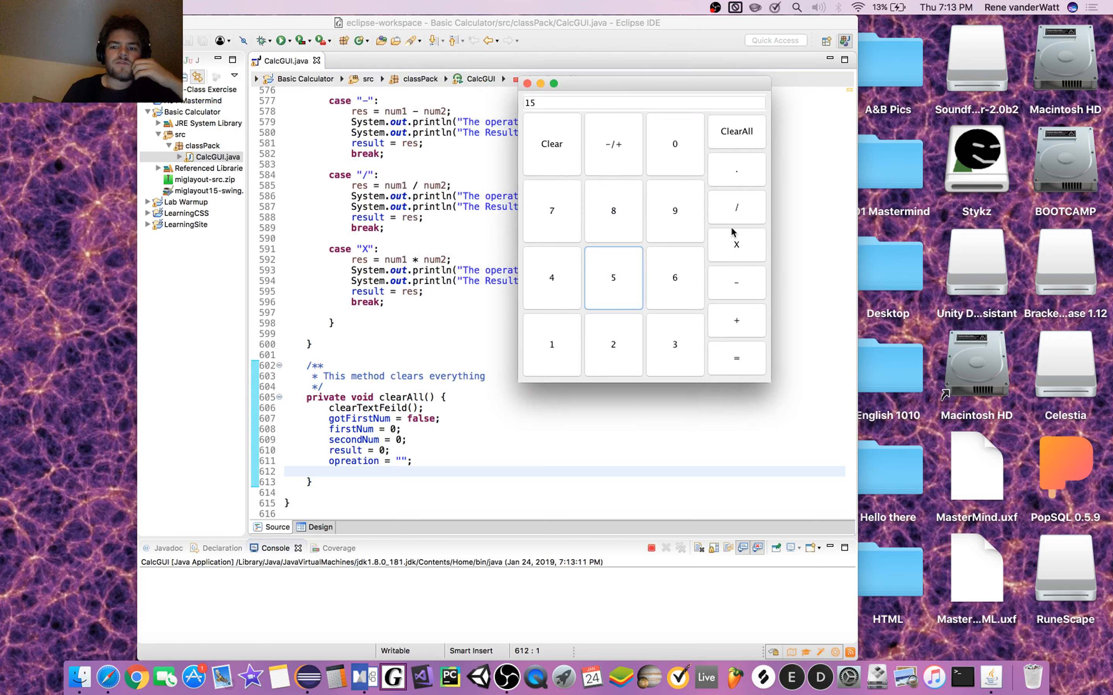
left_click(736, 358)
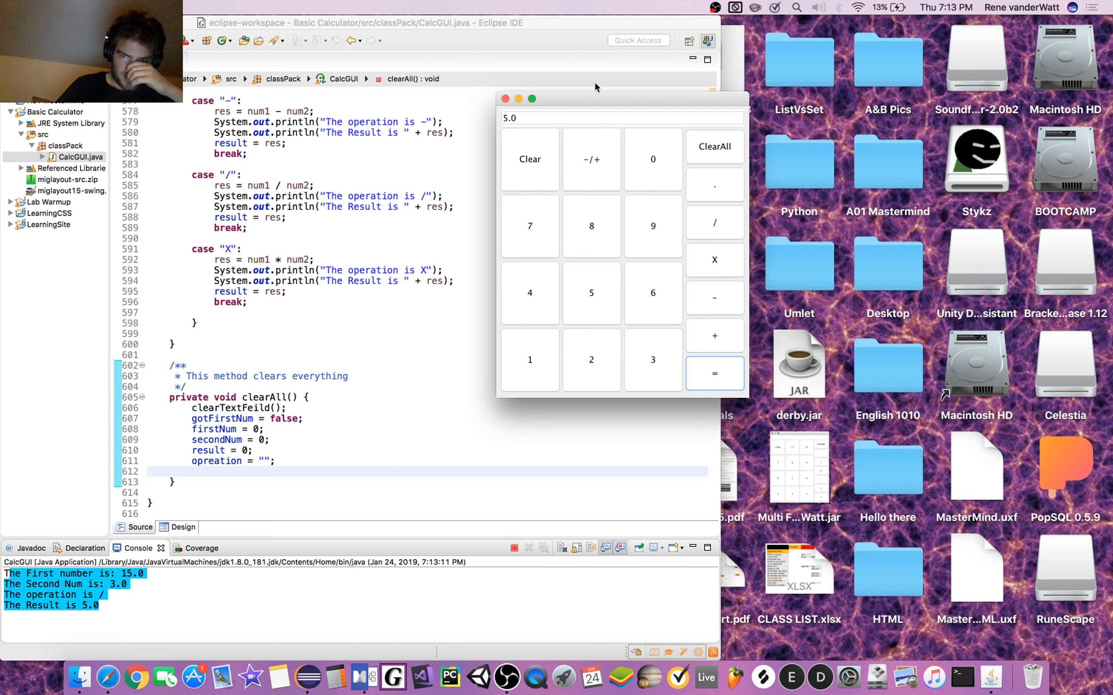
mouse_move(644, 78)
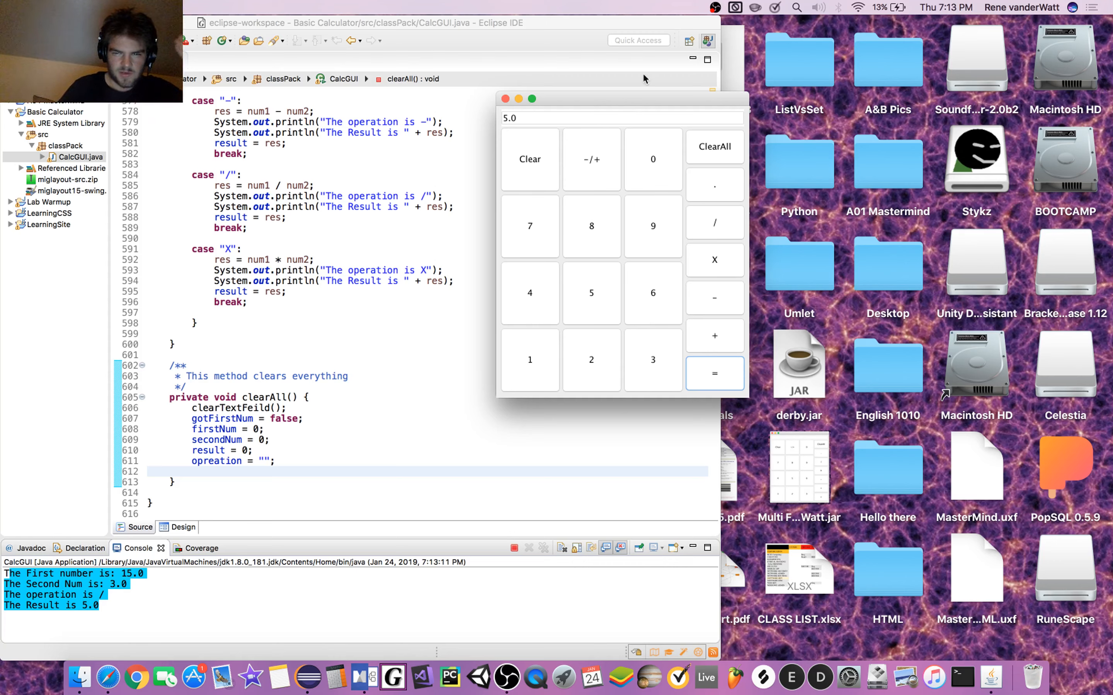
mouse_move(515, 144)
type("4")
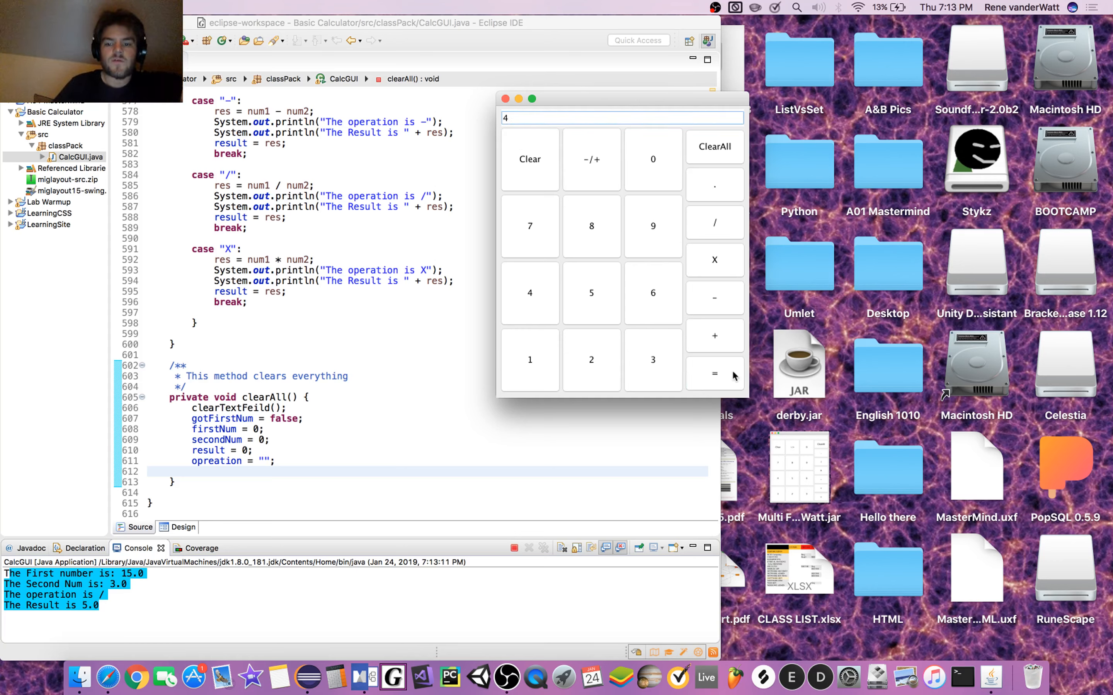
Chain multiplications 5 × 4 = 20 then × 3 = 60, logged in the console
left_click(714, 373)
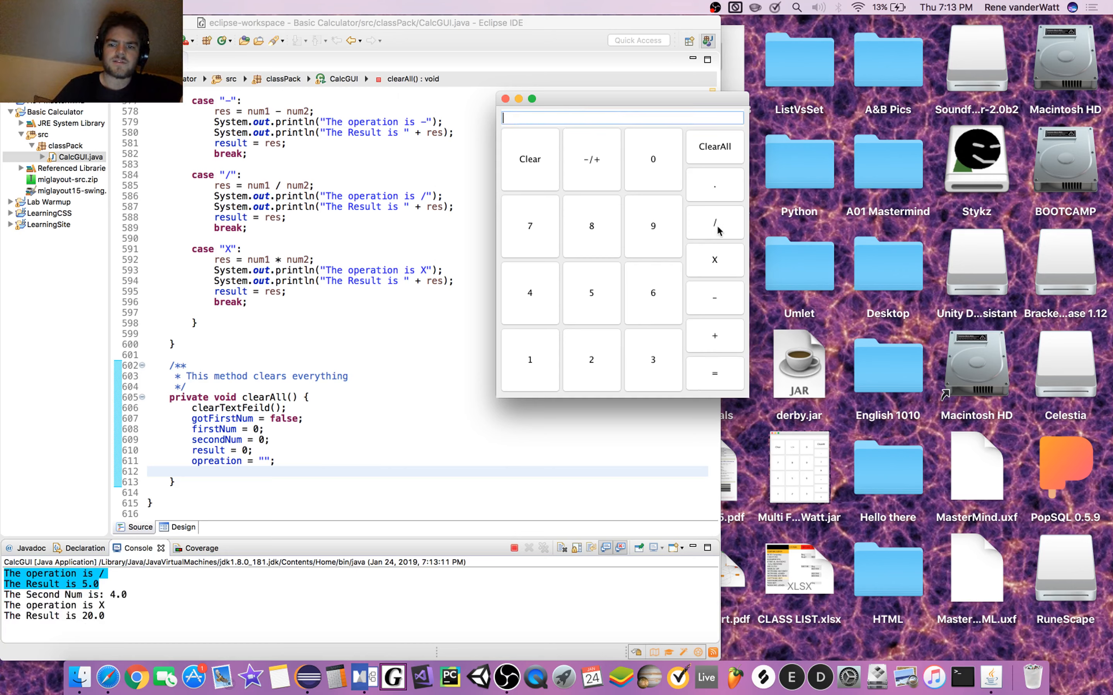
left_click(714, 373)
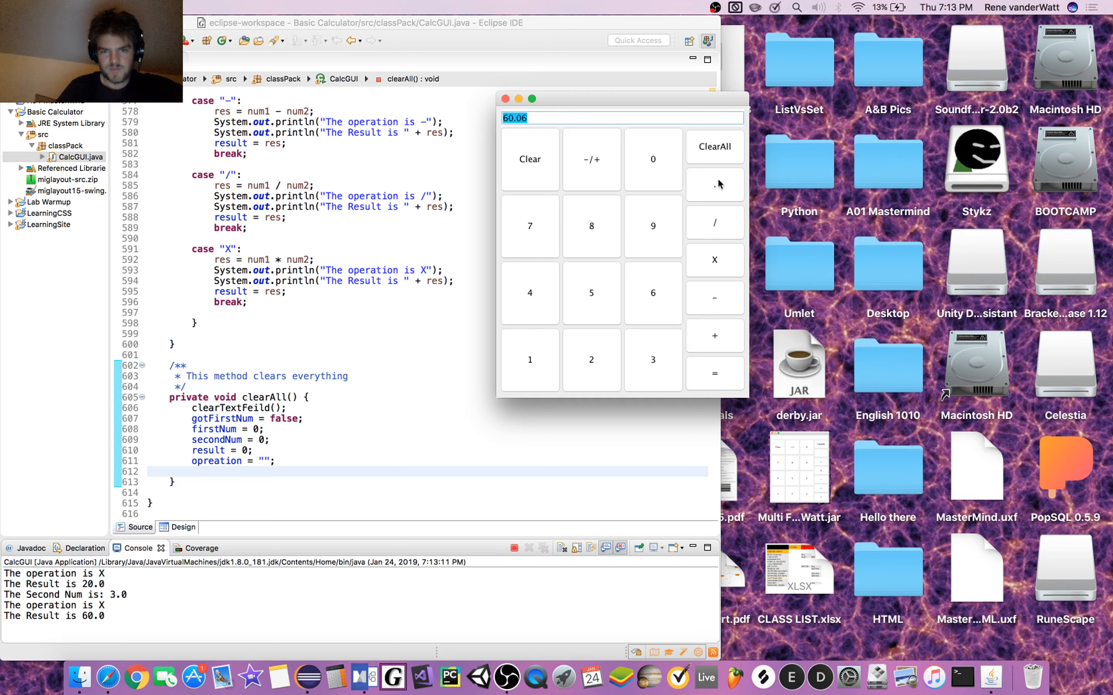
mouse_move(735, 204)
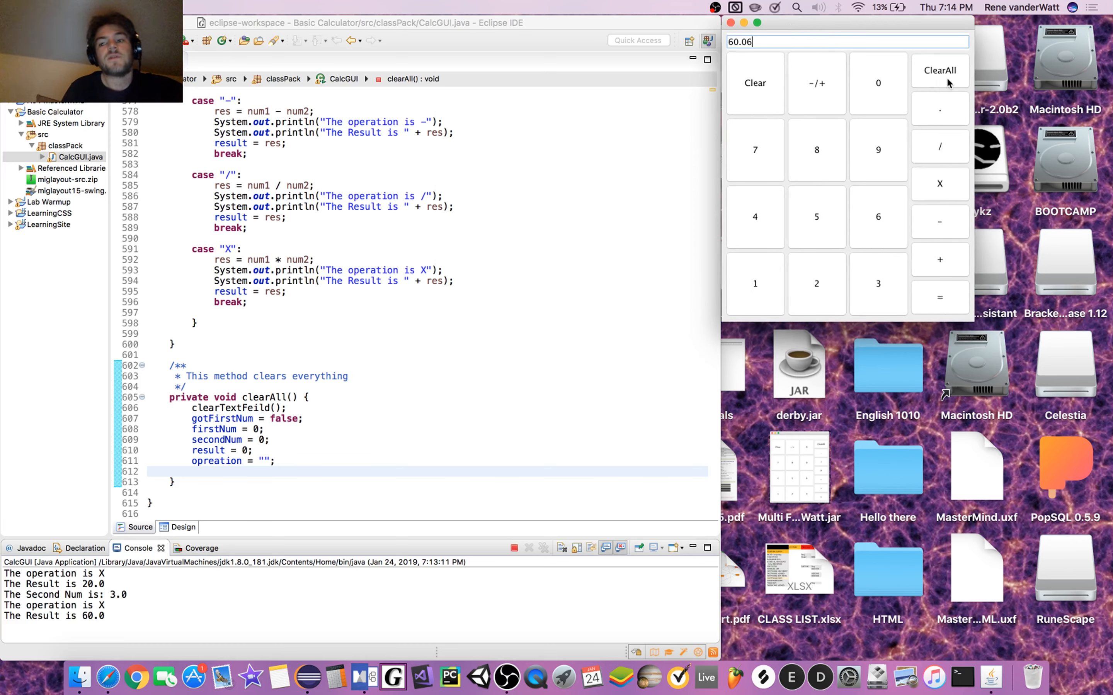
Clear the calculator, compute 99 / 3 = 33, then scroll up to makeTimesButton in CalcGUI.java
left_click(877, 150)
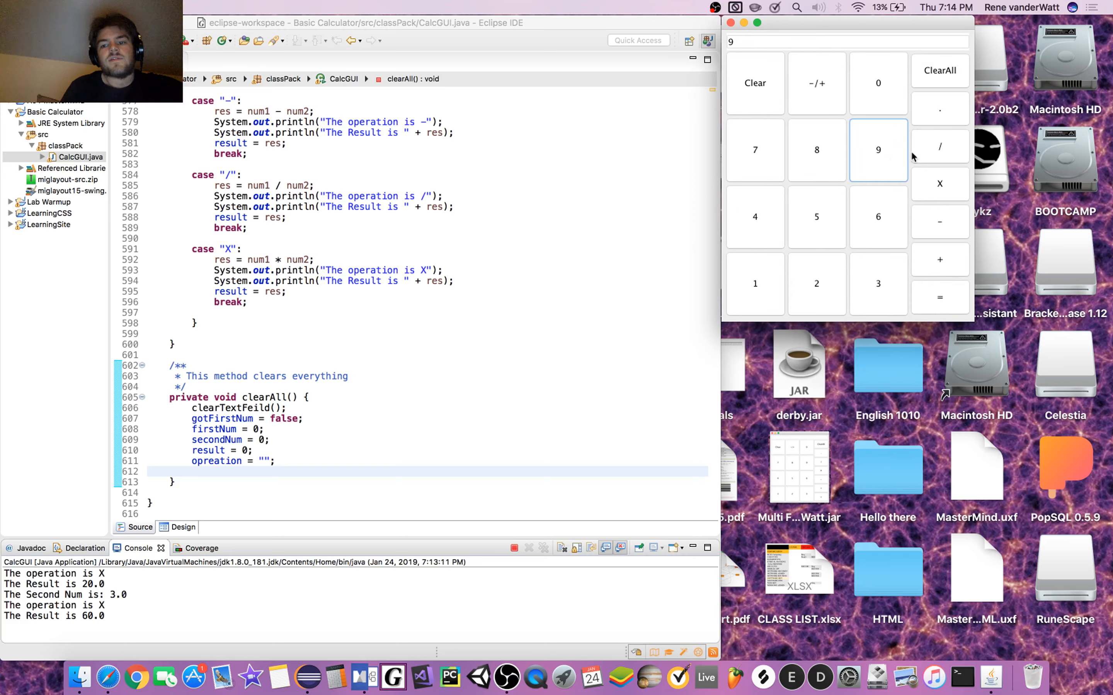
left_click(940, 297)
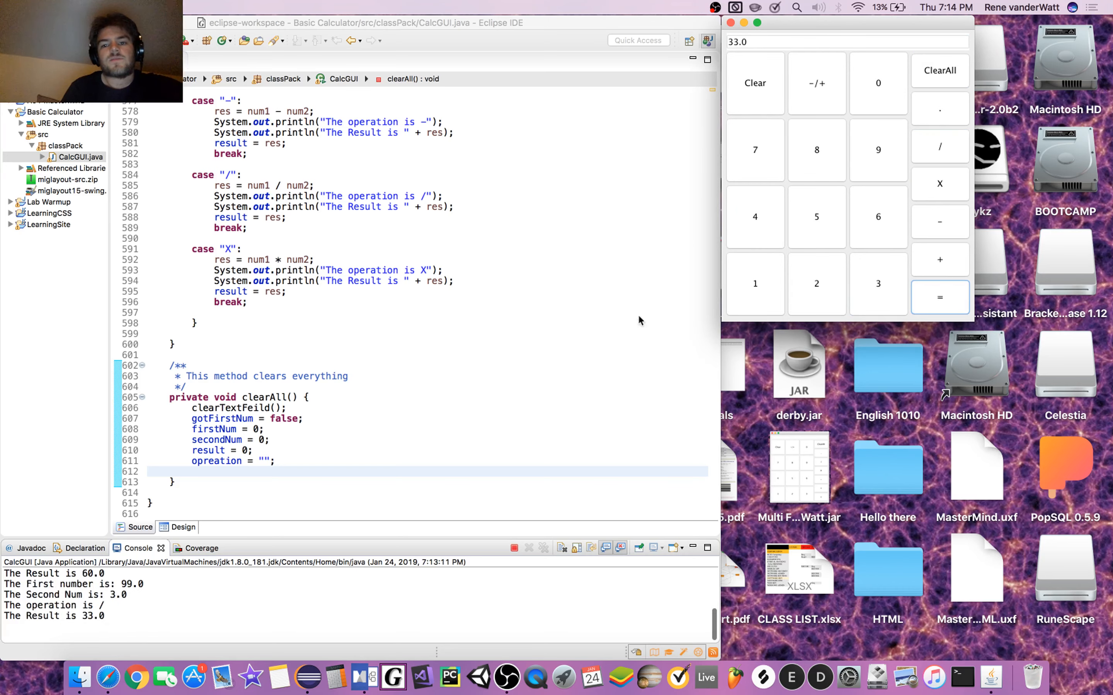
scroll("up", 3)
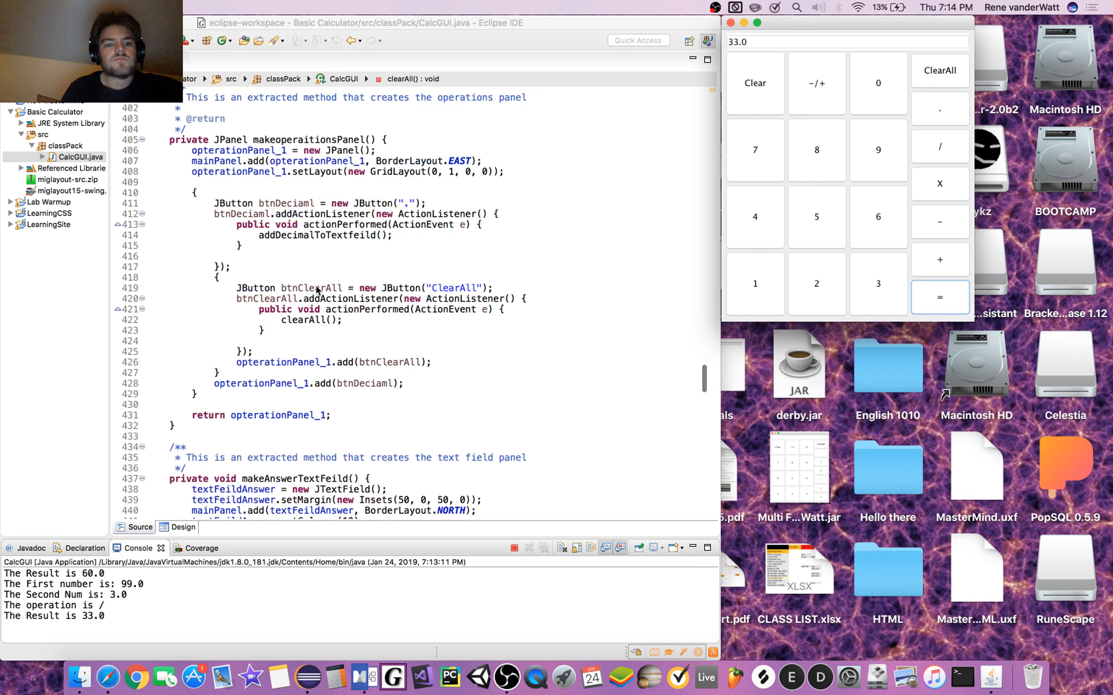
scroll("up", 3)
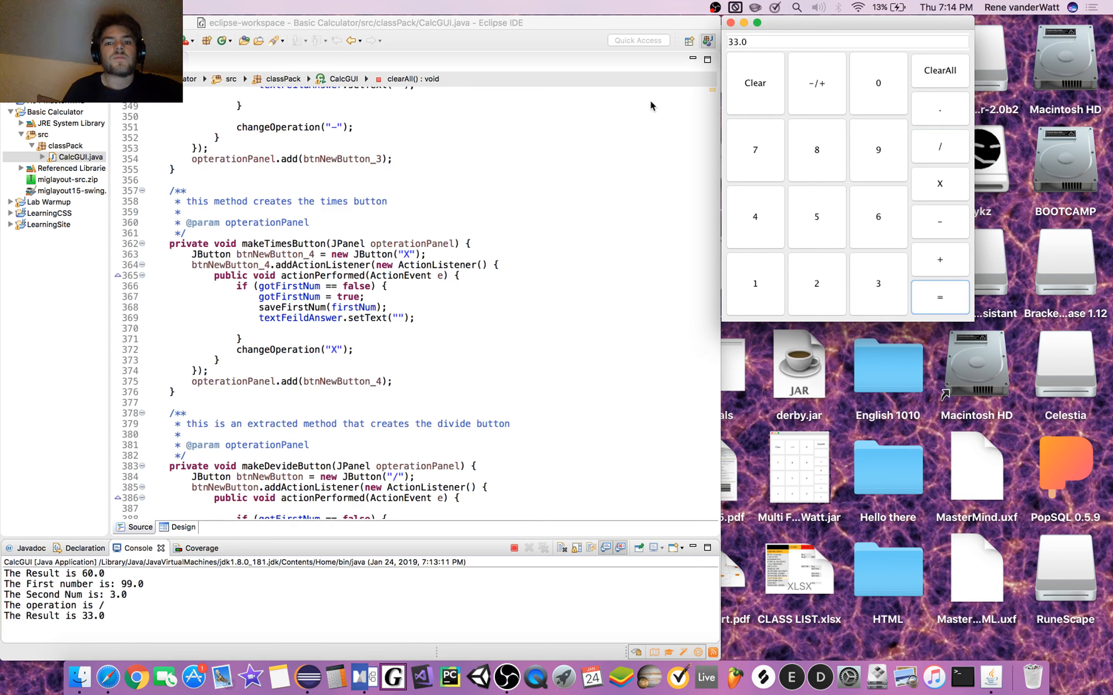